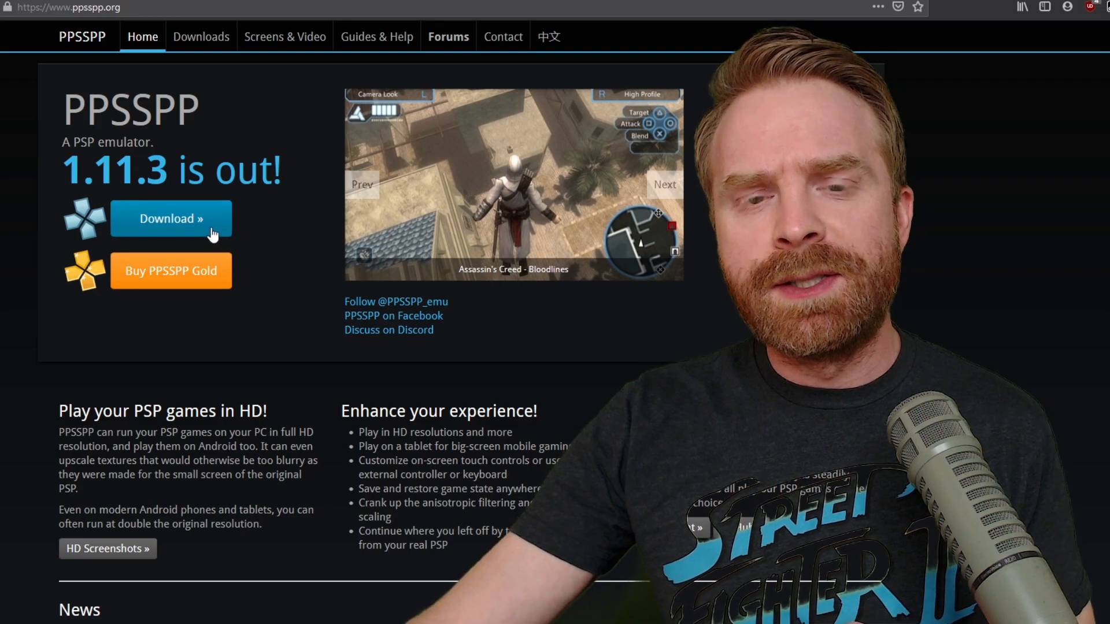
pyautogui.moveTo(187, 289)
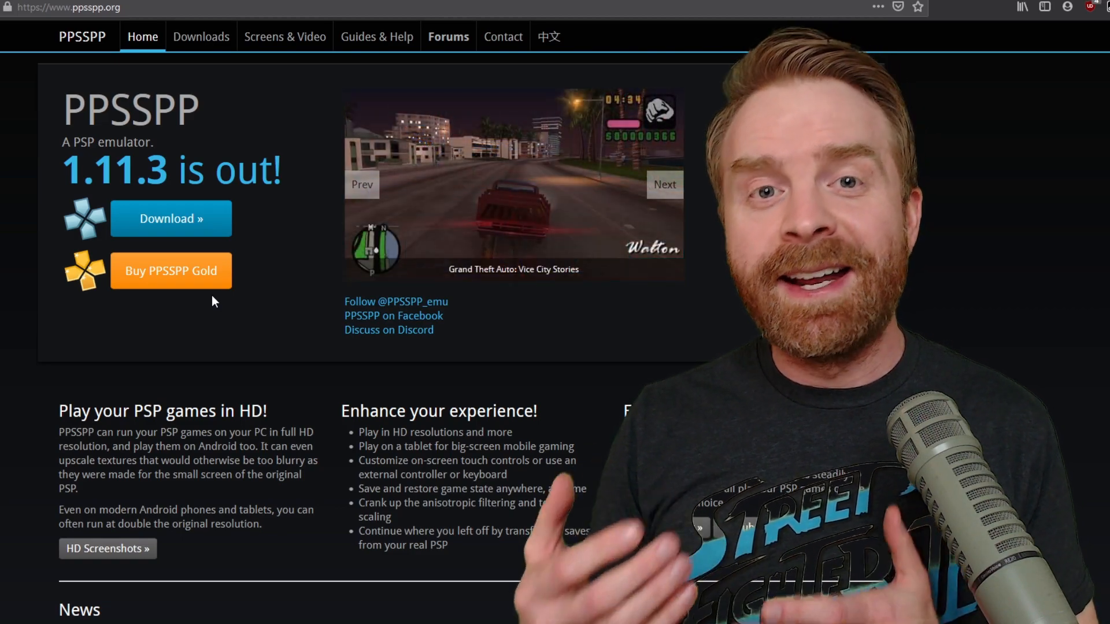
# - Follow 'Buy PPSSPP Gold' on ppsspp.org to reach the 'Why buy PPSSPP Gold?' page
pyautogui.click(170, 271)
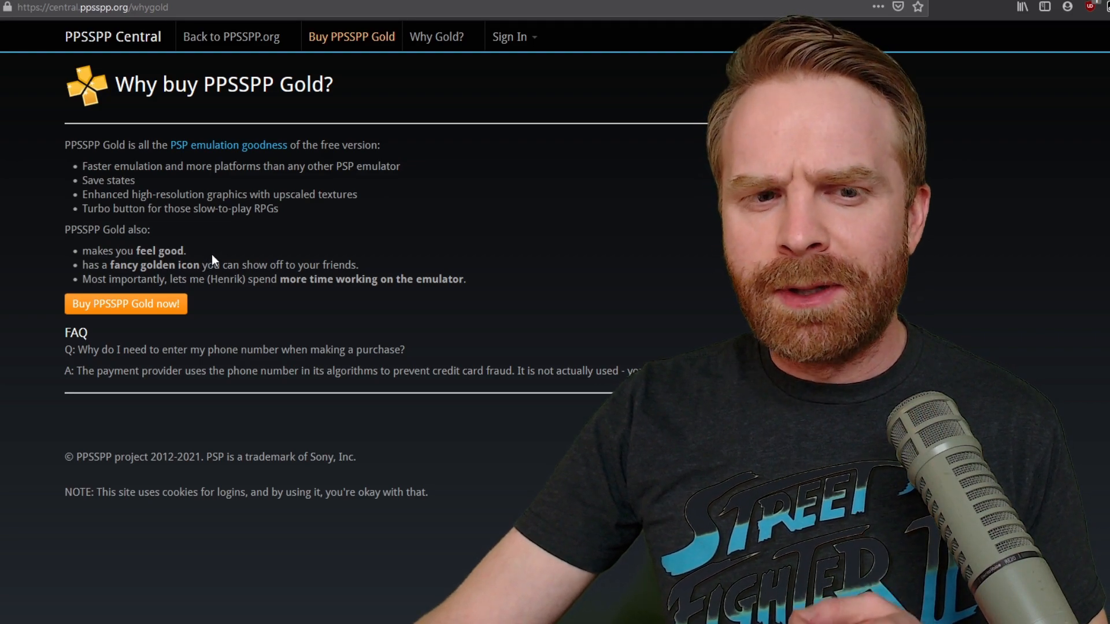
# - Highlight some Gold benefit text, then go to the ppsspp.org Downloads page
pyautogui.doubleClick(90, 265)
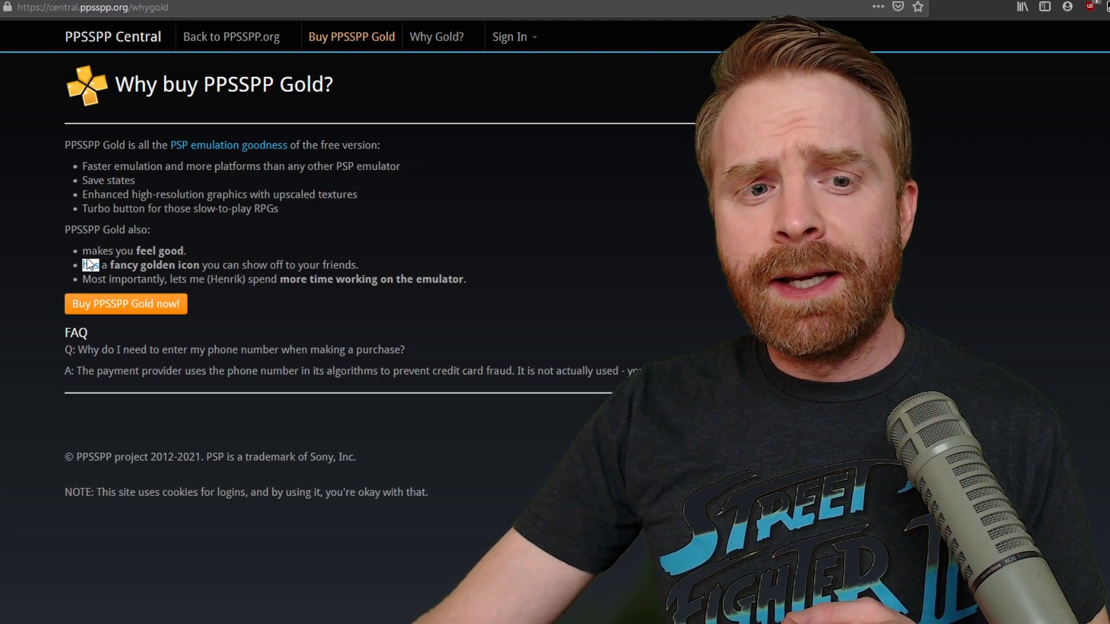
pyautogui.moveTo(82, 251); pyautogui.dragTo(187, 250)
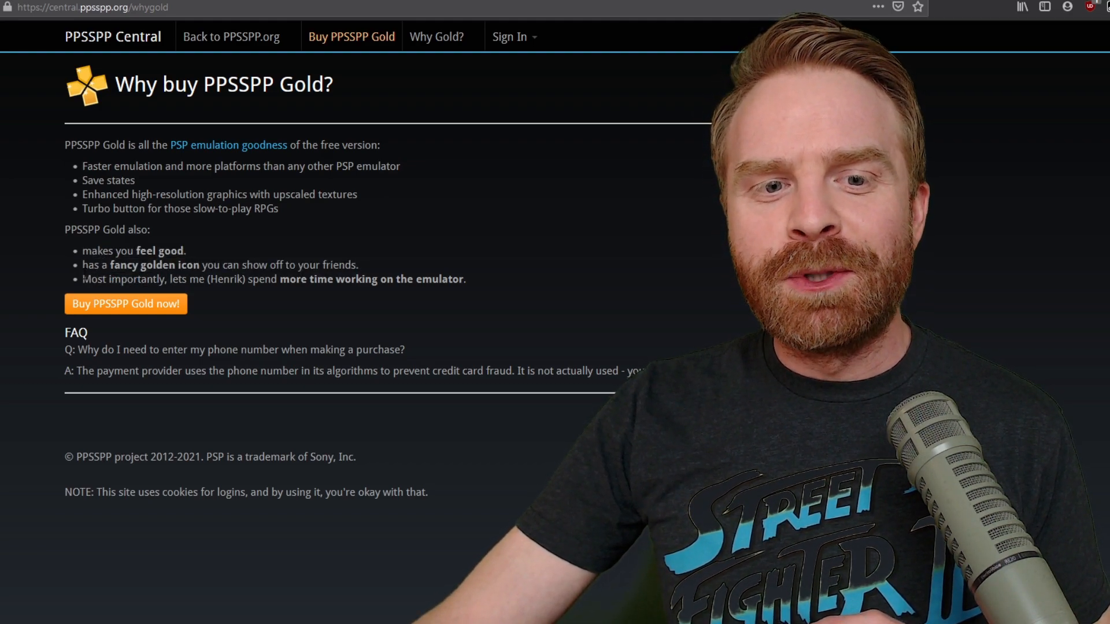
pyautogui.moveTo(82, 278); pyautogui.dragTo(432, 278)
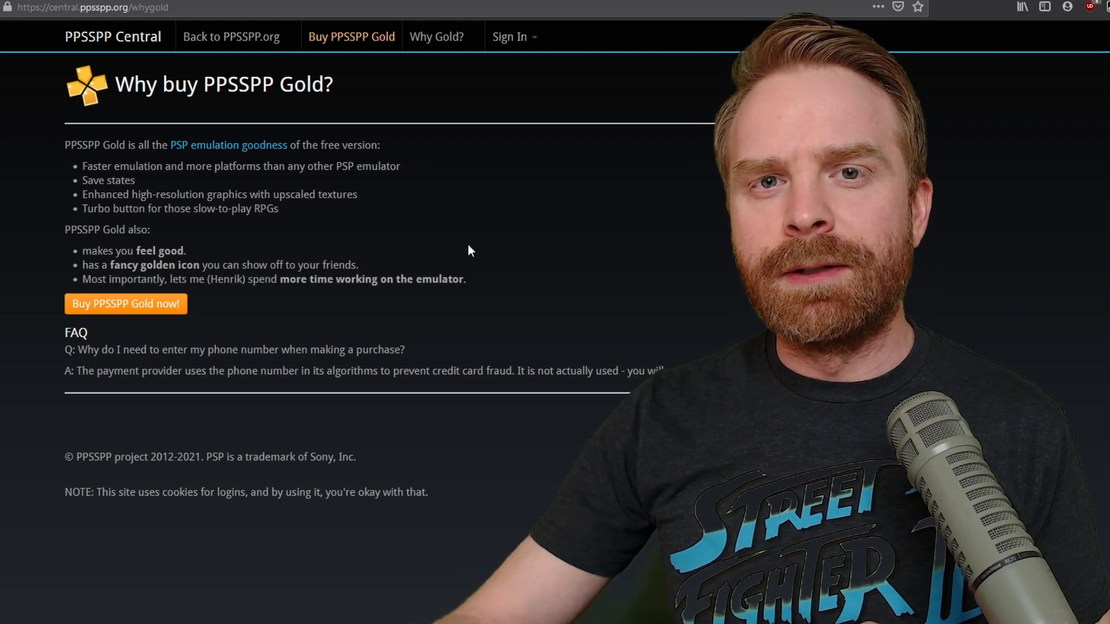
pyautogui.click(231, 36)
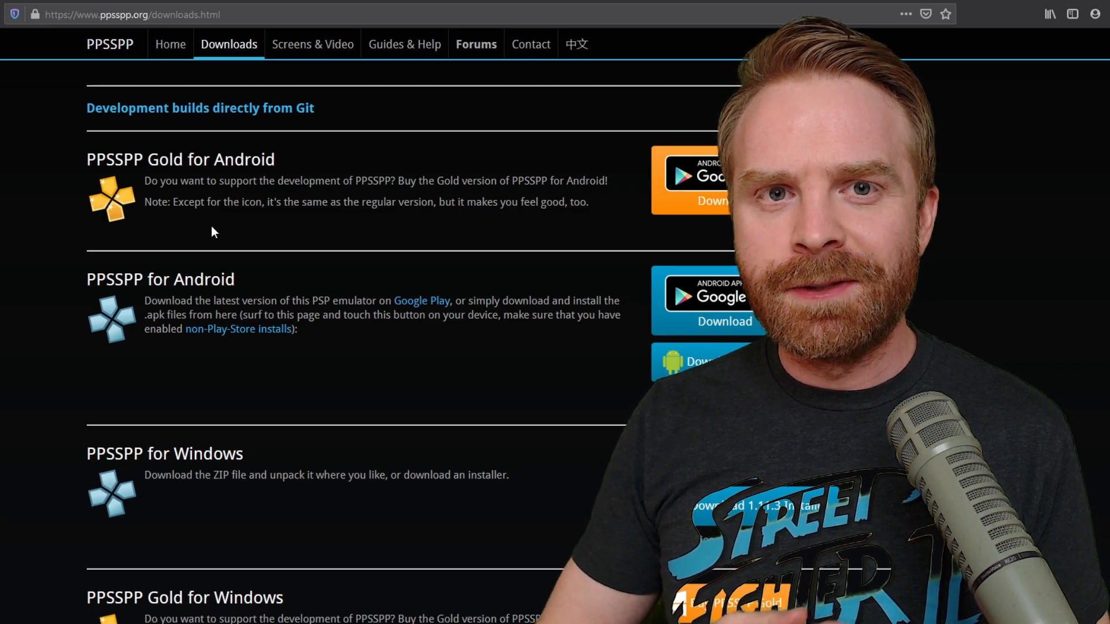
# - Download and save the PPSSPP for Windows 1.11.3 zip archive
pyautogui.scroll(-3)
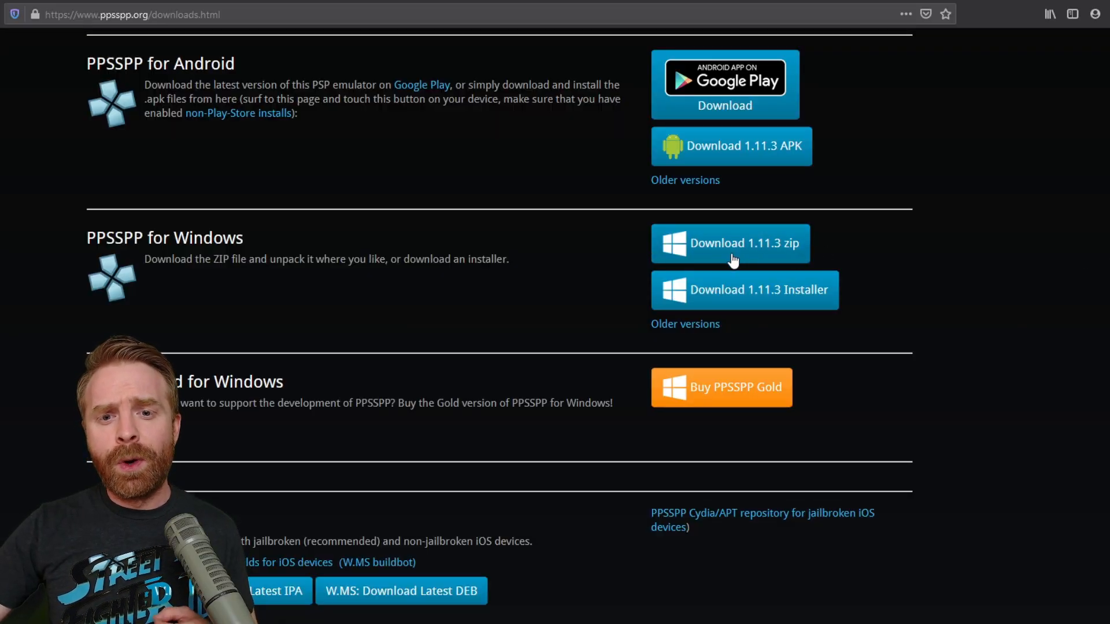
pyautogui.moveTo(805, 307)
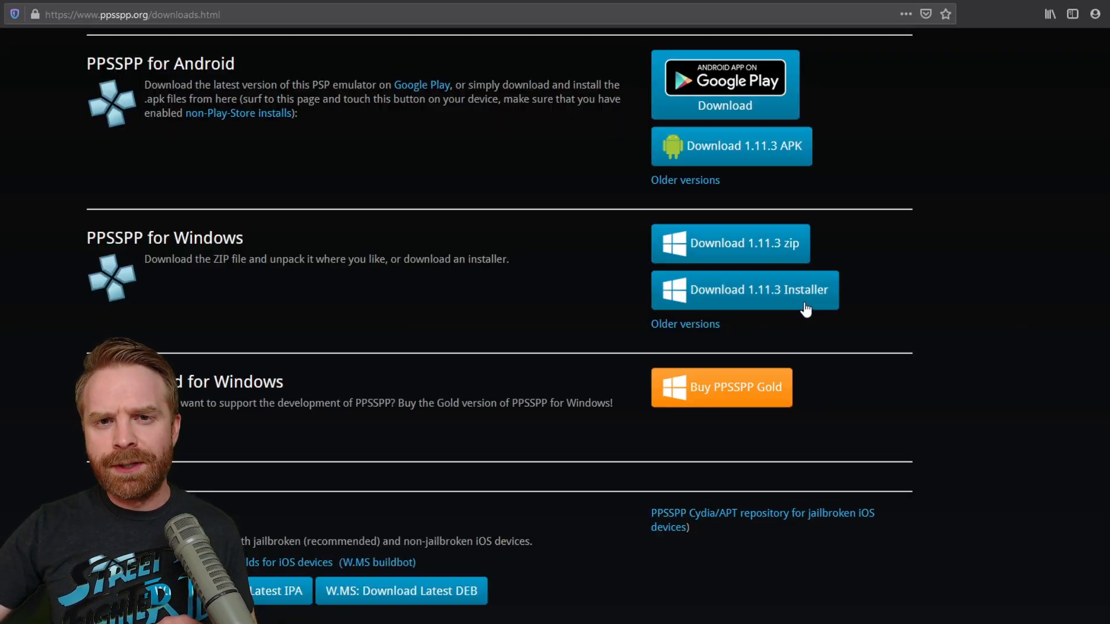
pyautogui.moveTo(842, 325)
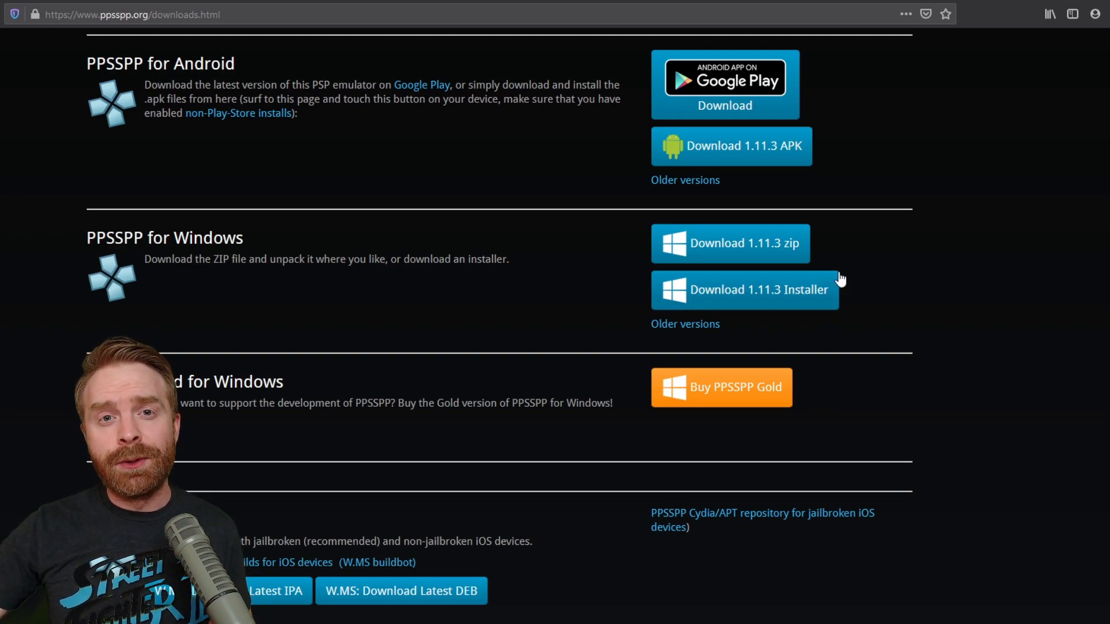
pyautogui.moveTo(731, 242)
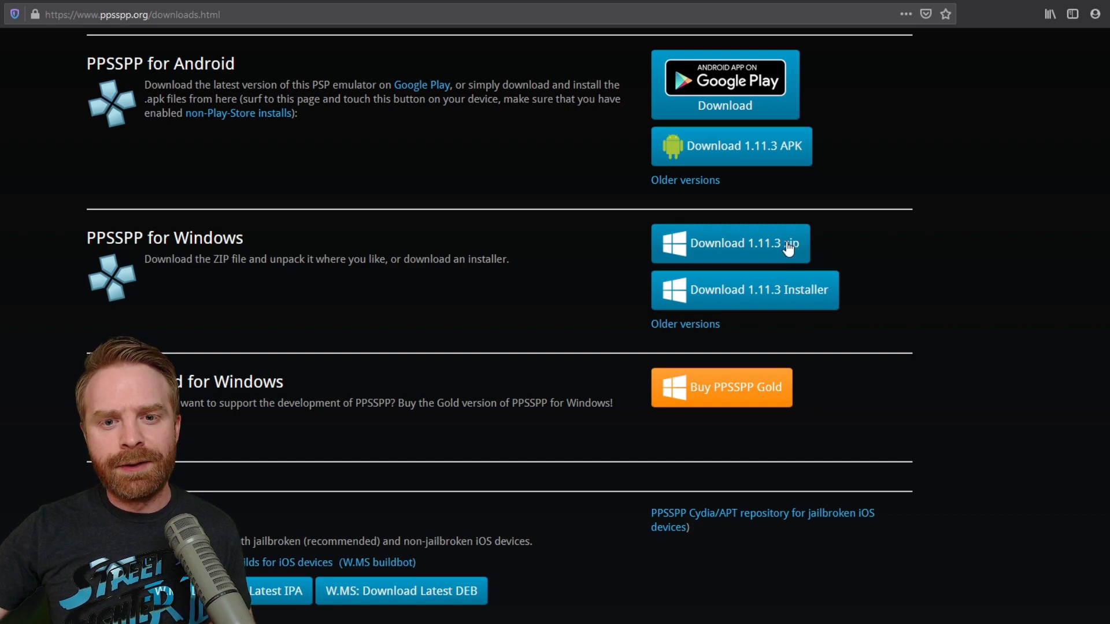
pyautogui.click(730, 242)
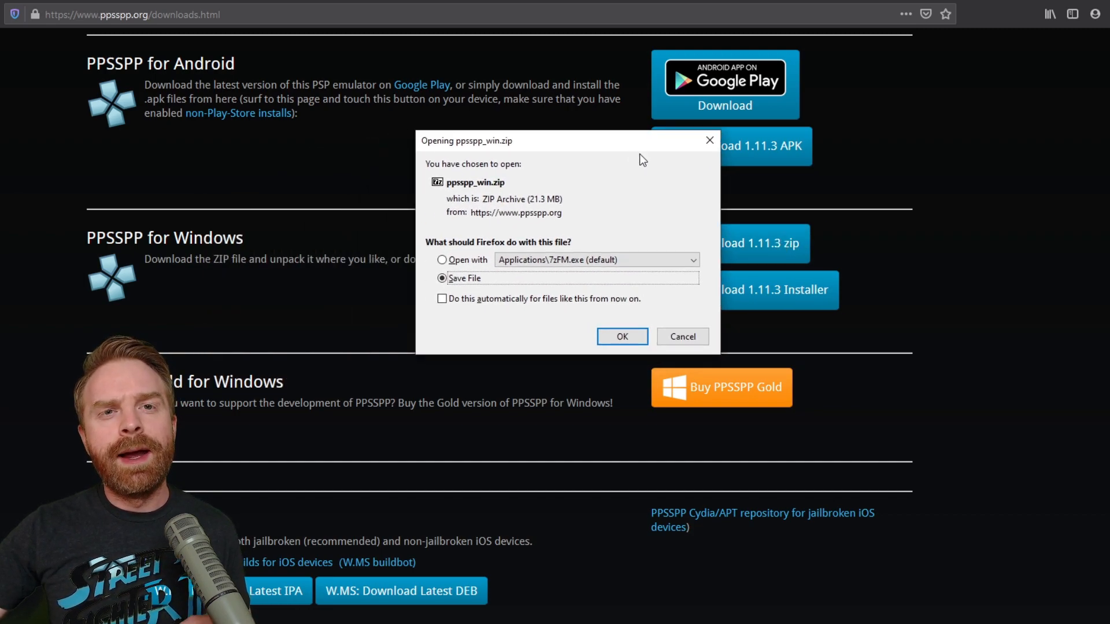
pyautogui.click(621, 337)
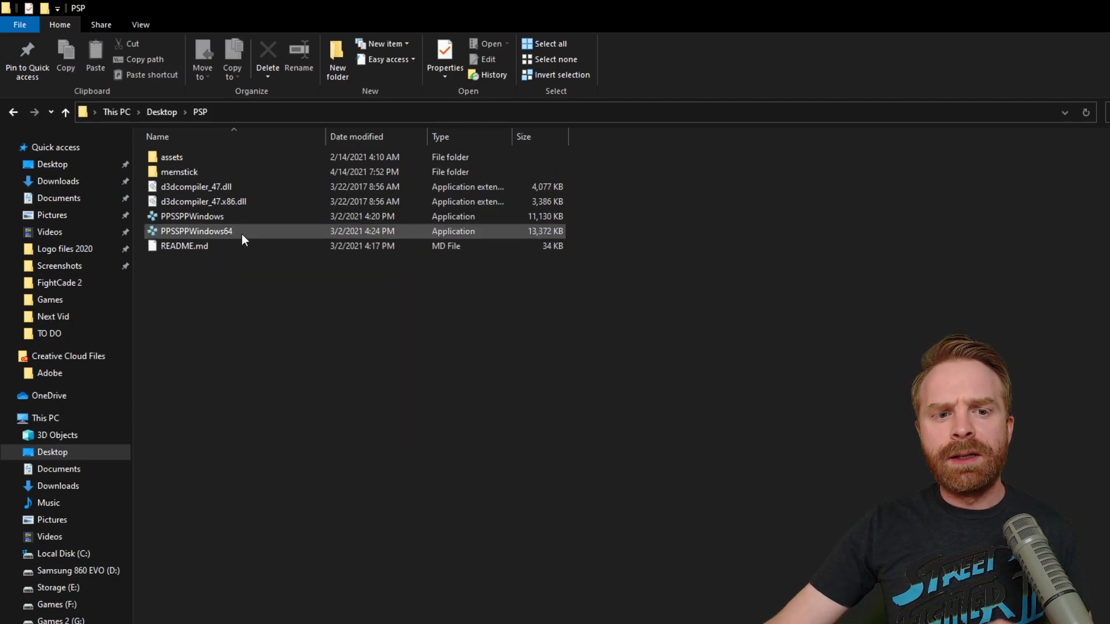
# - Run PPSSPPWindows from Desktop > PSP after comparing the 64-bit and 32-bit executables
pyautogui.click(196, 230)
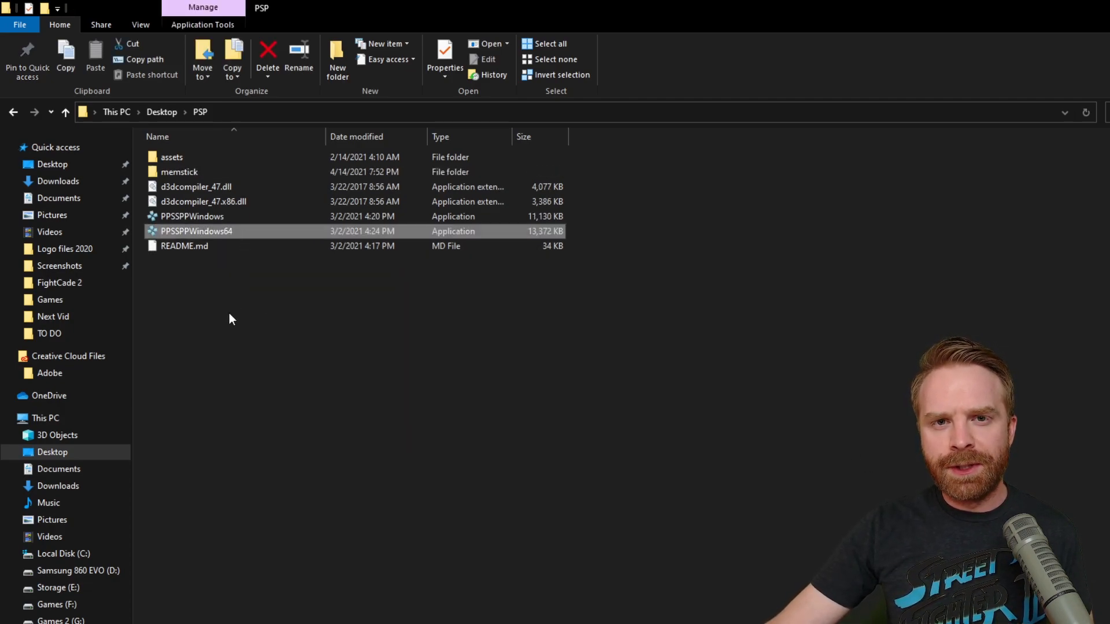
pyautogui.moveTo(261, 313)
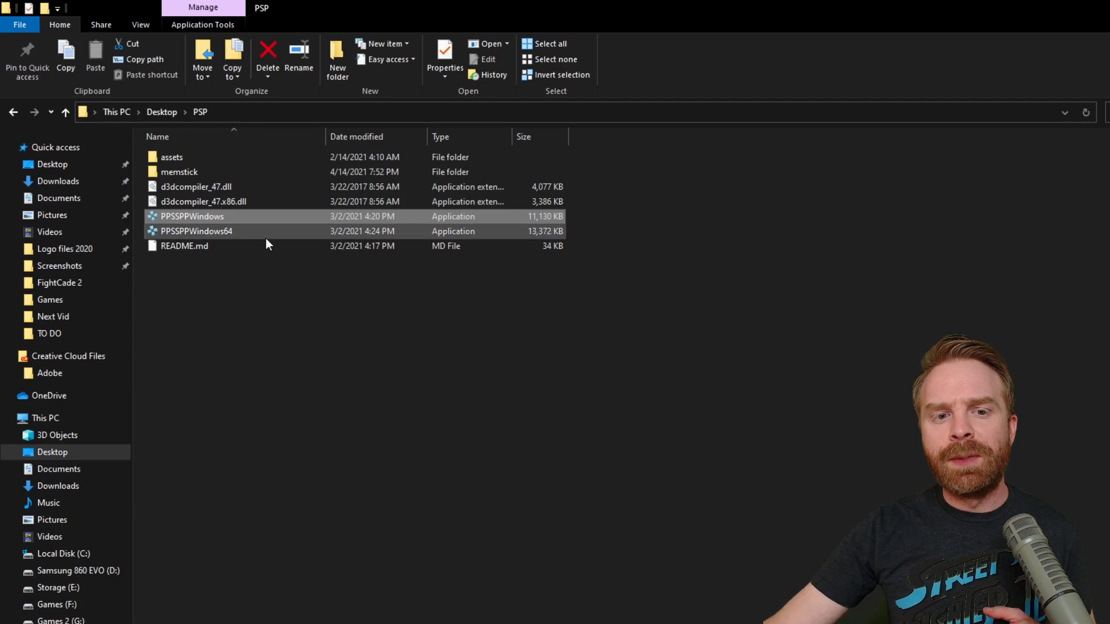
pyautogui.click(195, 230)
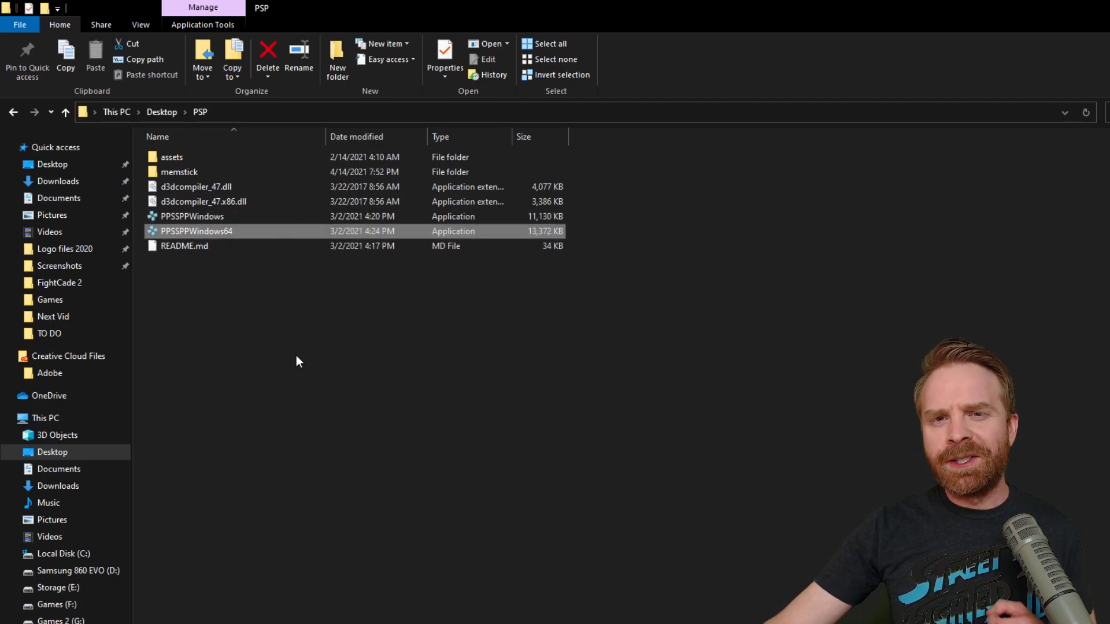
pyautogui.click(192, 216)
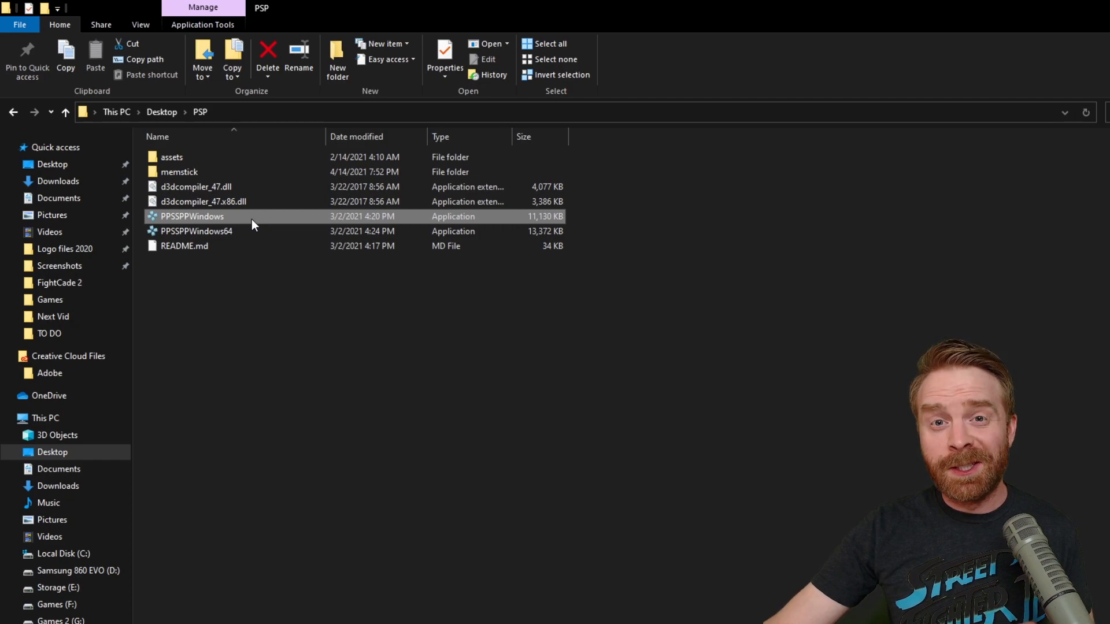
pyautogui.click(223, 513)
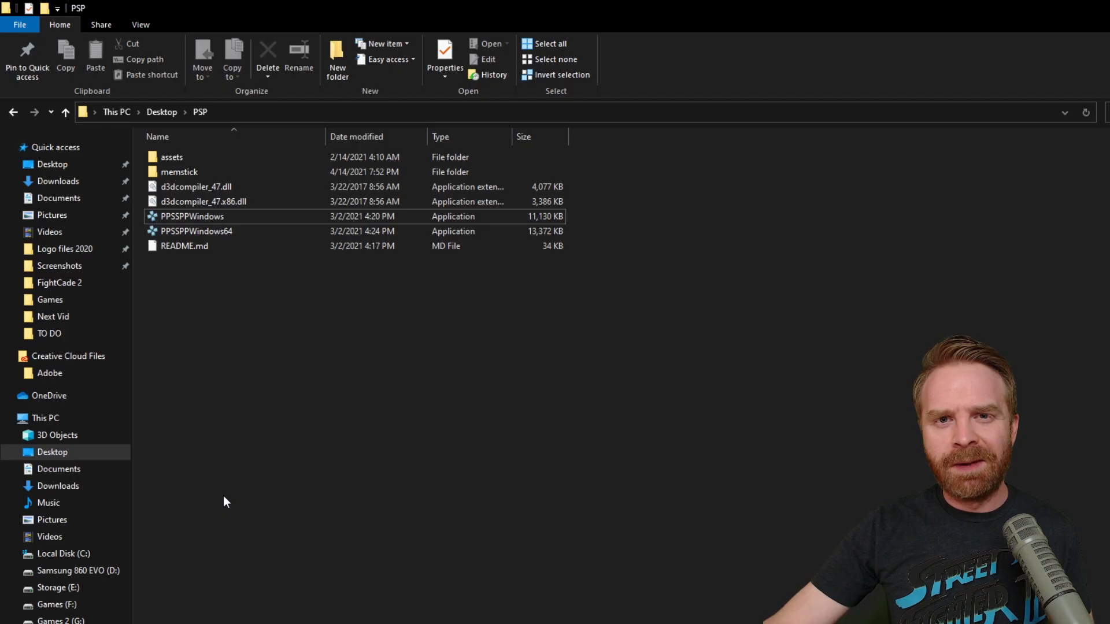
pyautogui.doubleClick(192, 216)
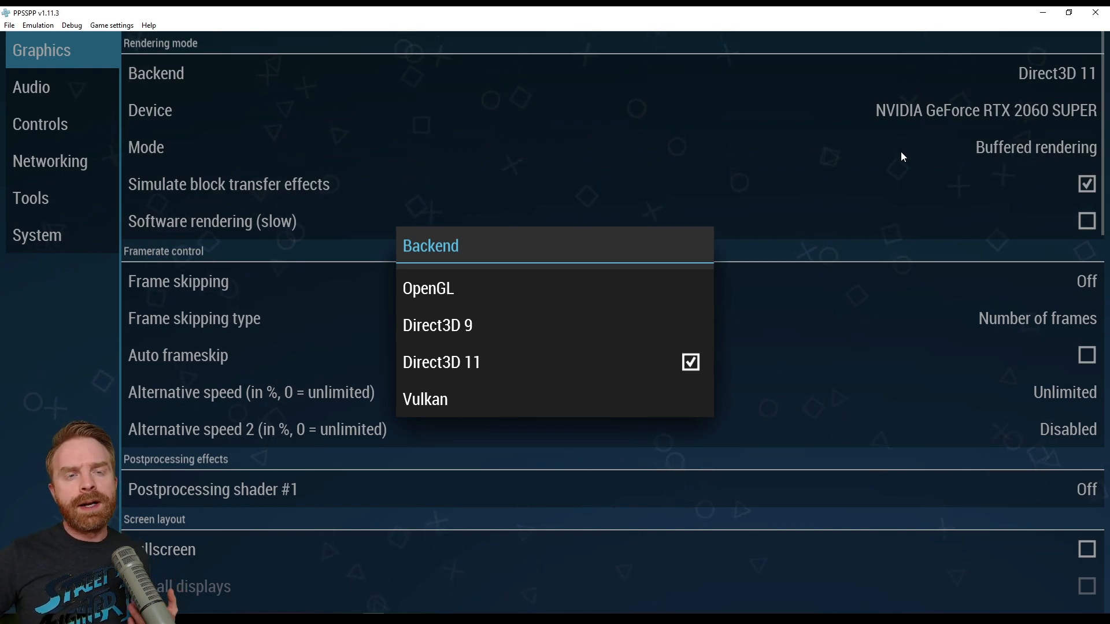
pyautogui.moveTo(124, 337)
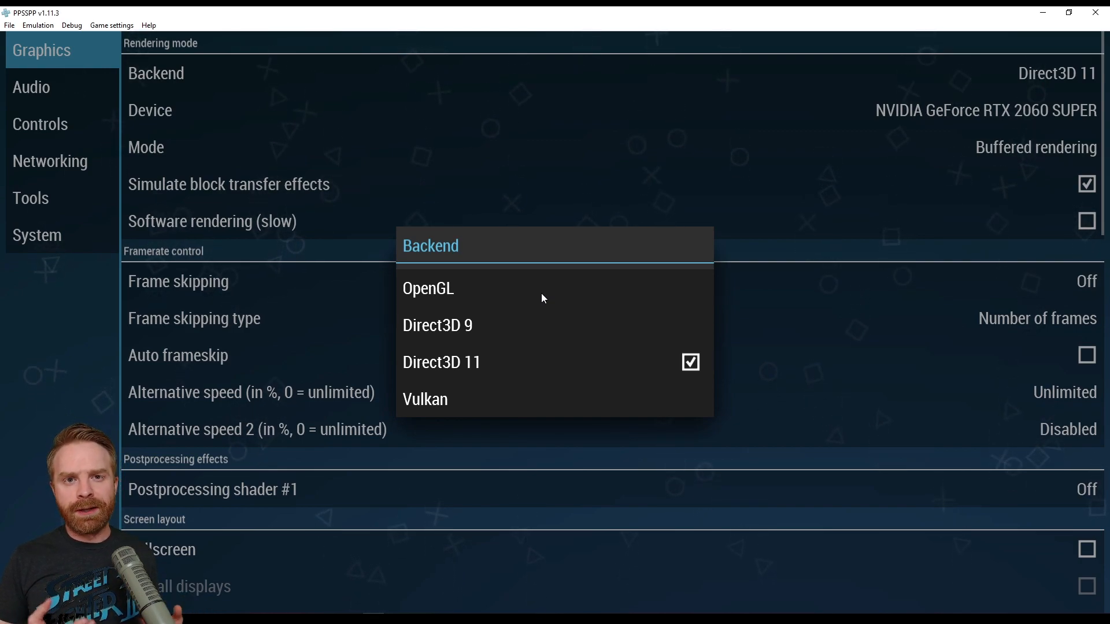
# - Close the Backend choices list, leaving Direct3D 11 selected
pyautogui.click(441, 362)
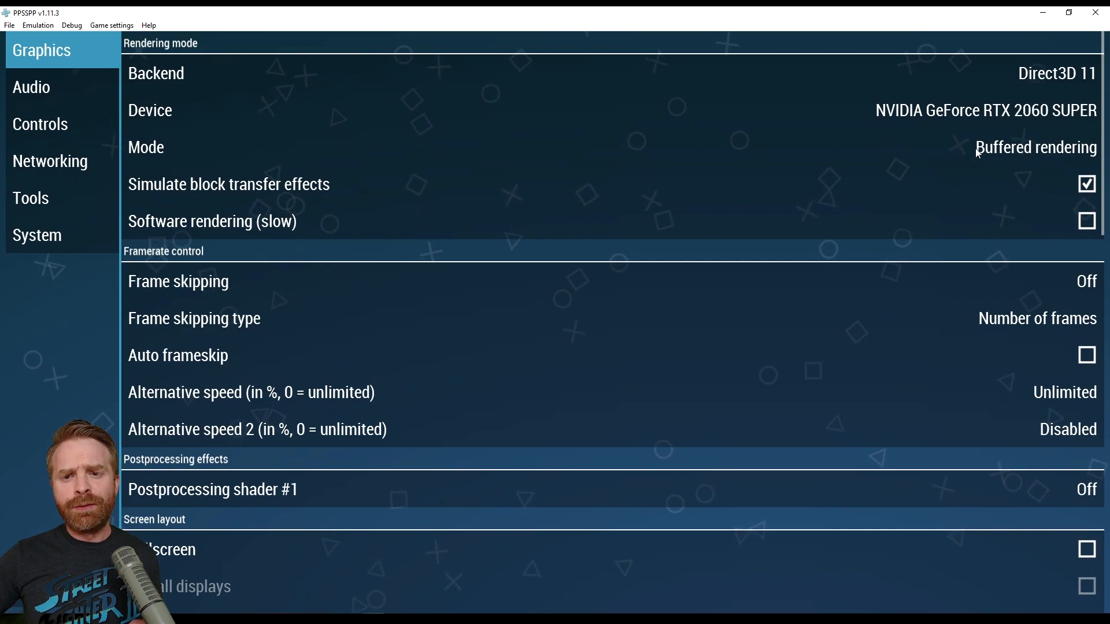
pyautogui.click(1035, 147)
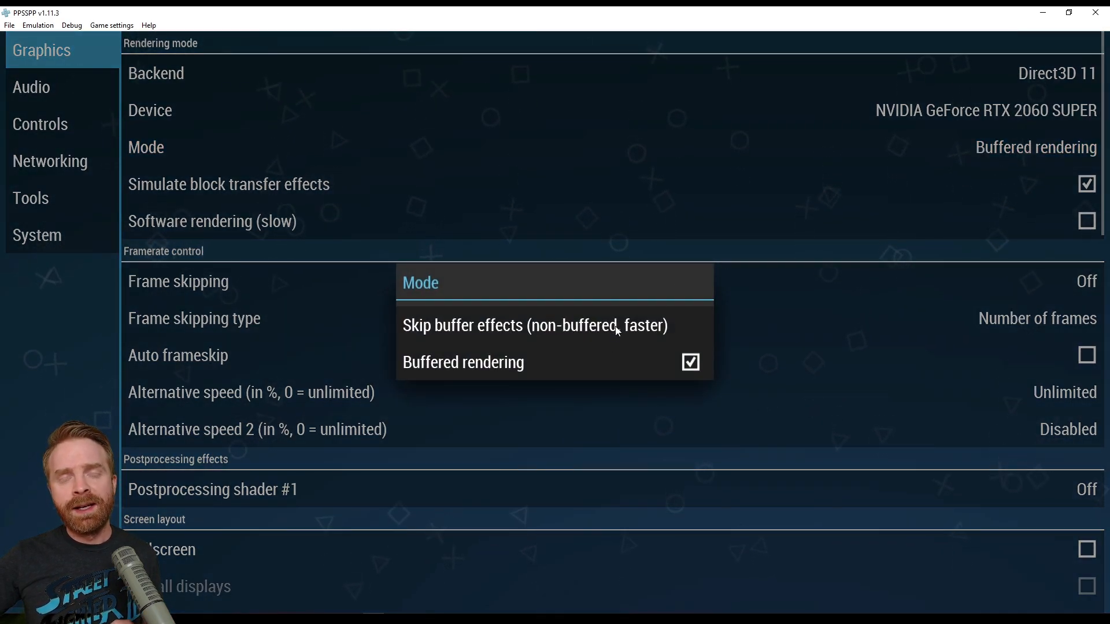
pyautogui.click(462, 362)
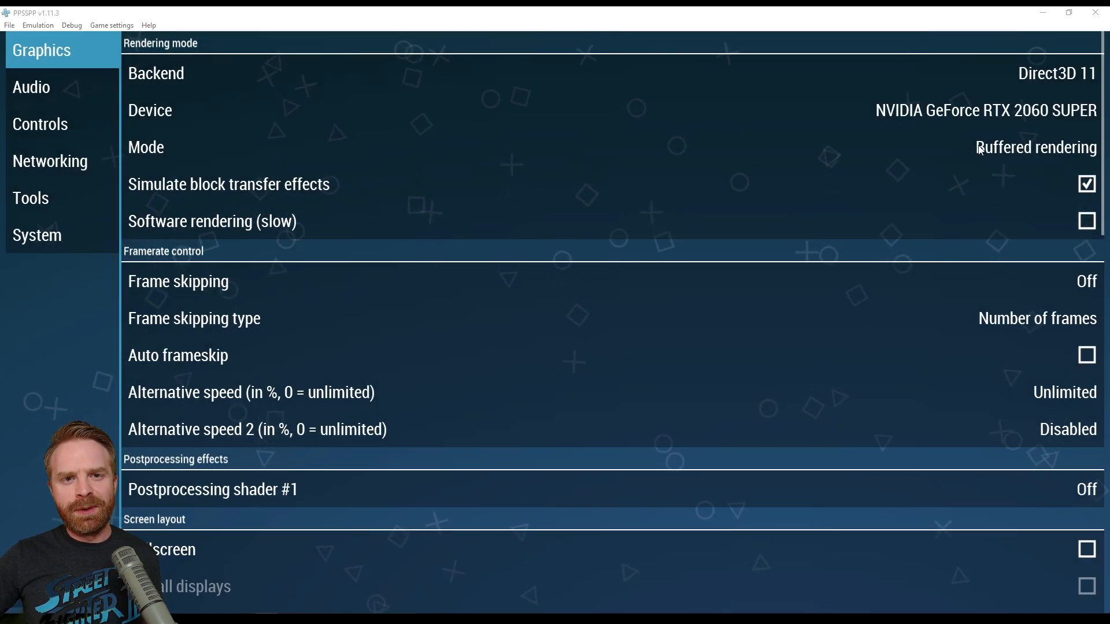
pyautogui.scroll(-3)
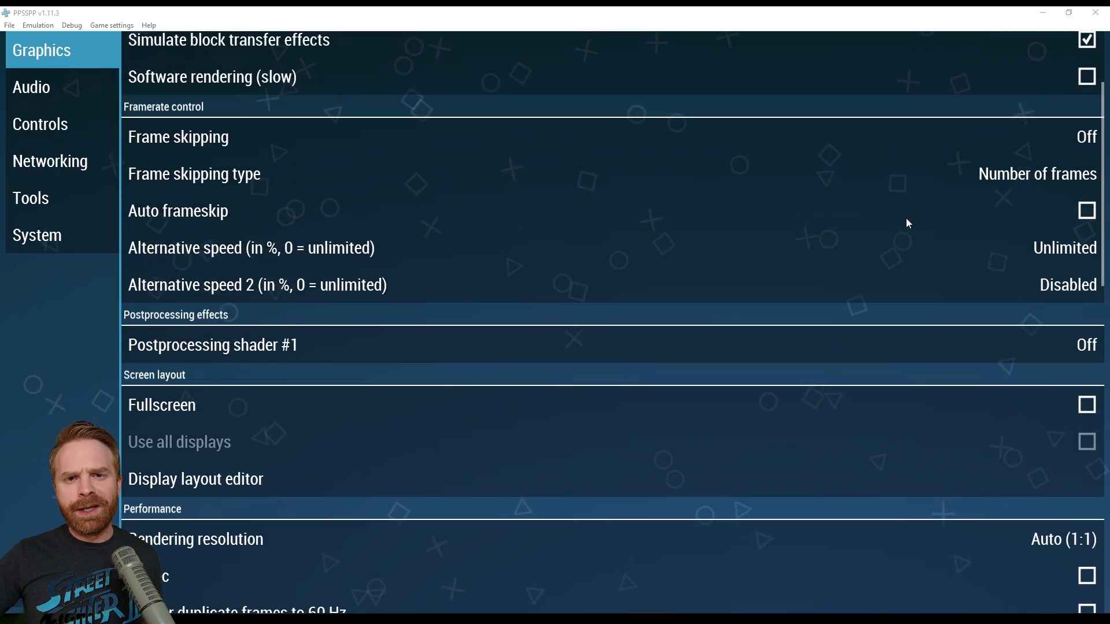
pyautogui.moveTo(870, 179)
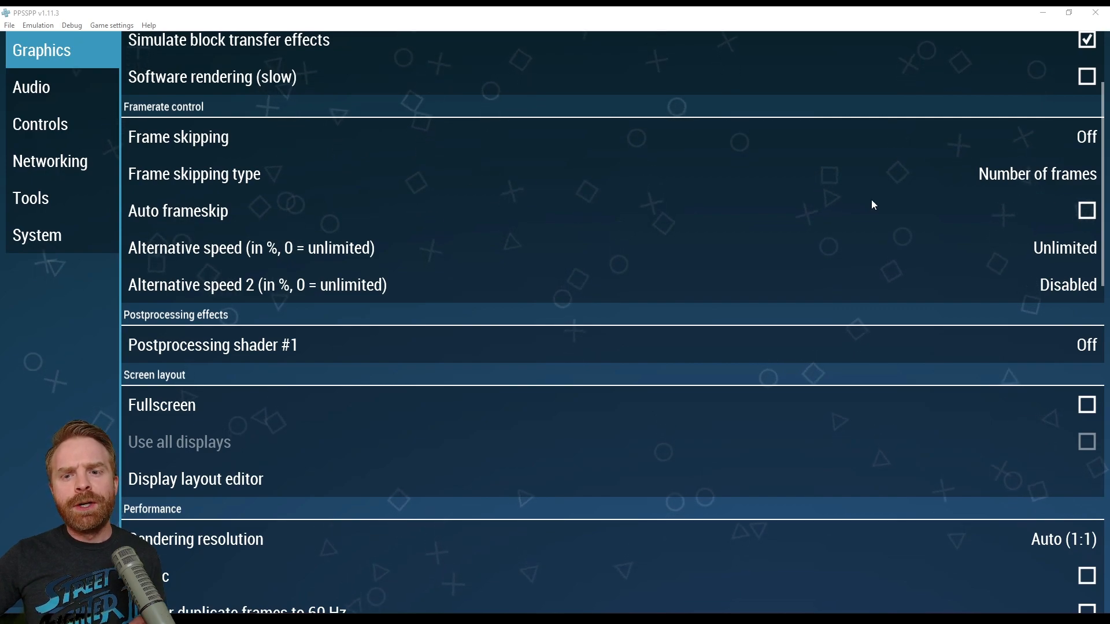
pyautogui.click(1087, 211)
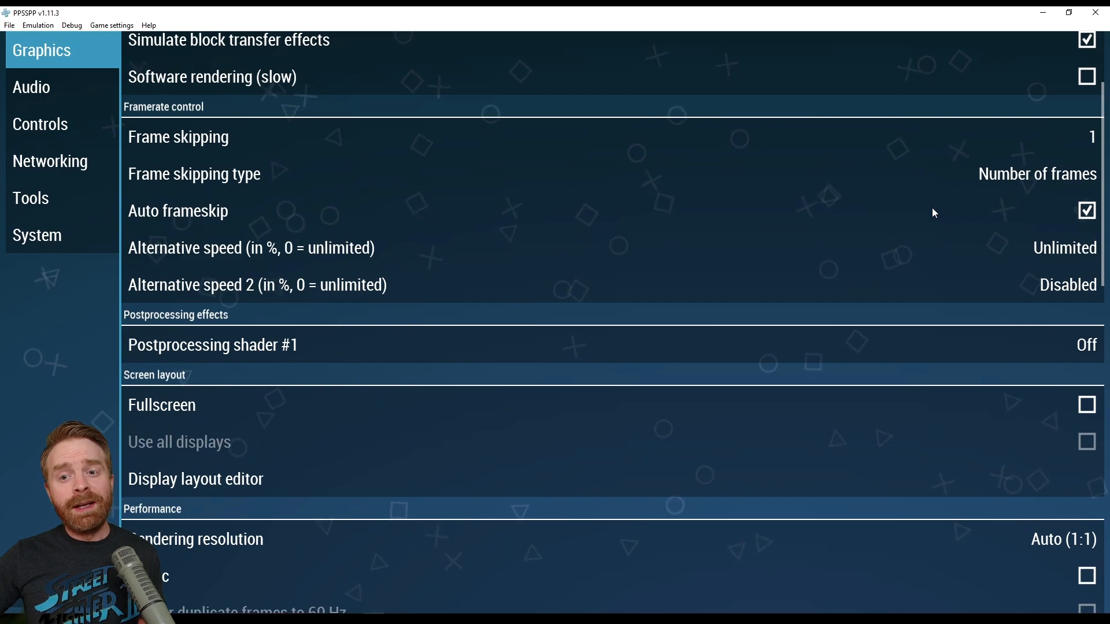
pyautogui.click(1087, 210)
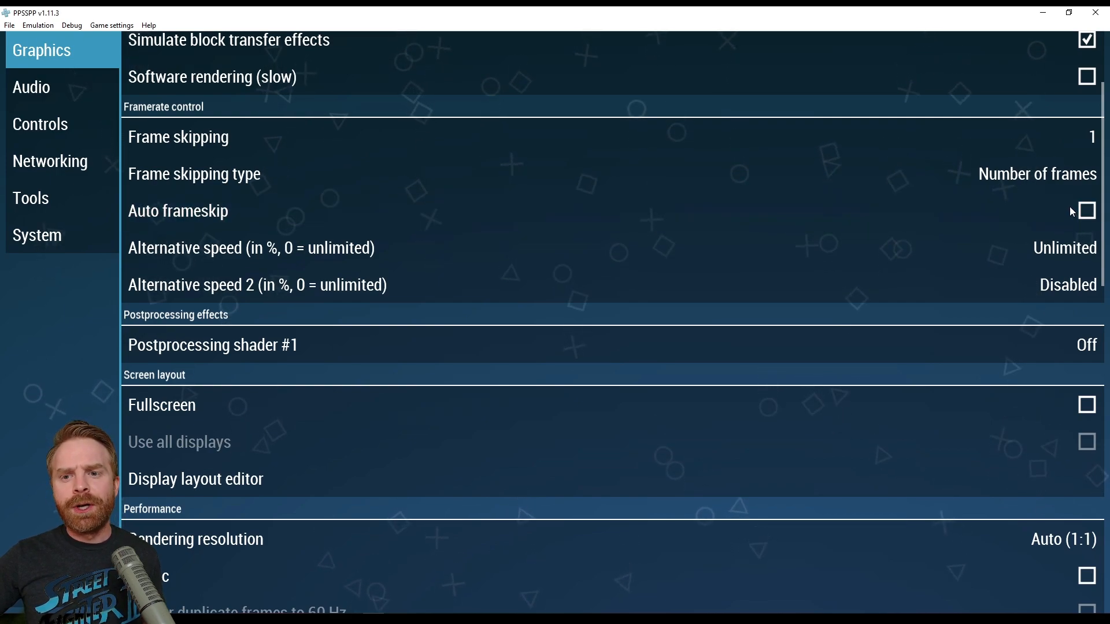
pyautogui.click(177, 136)
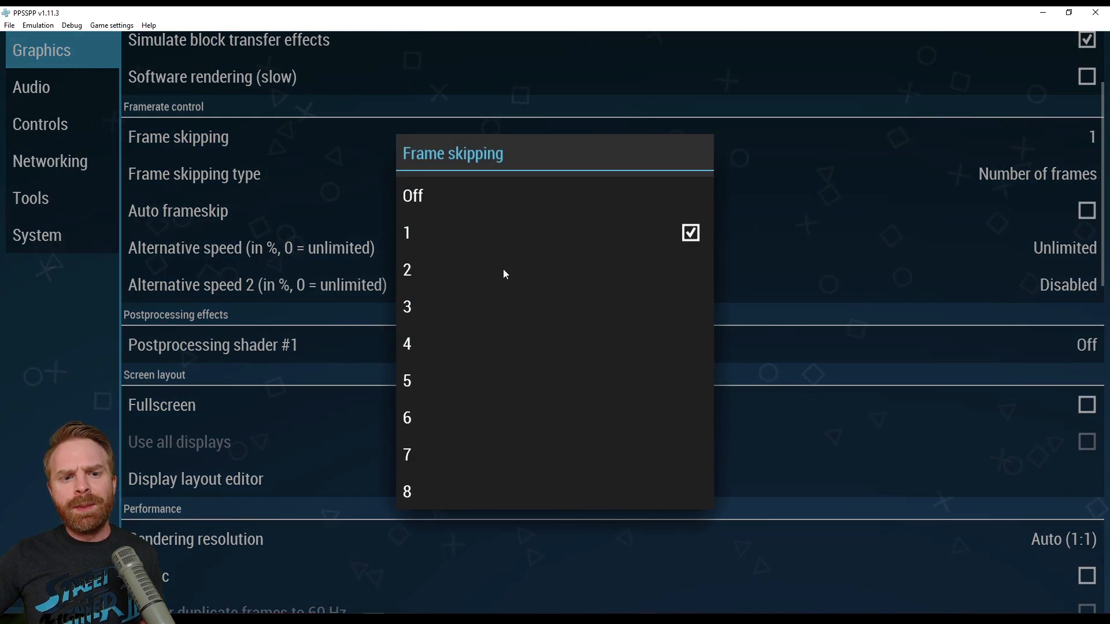
pyautogui.click(407, 270)
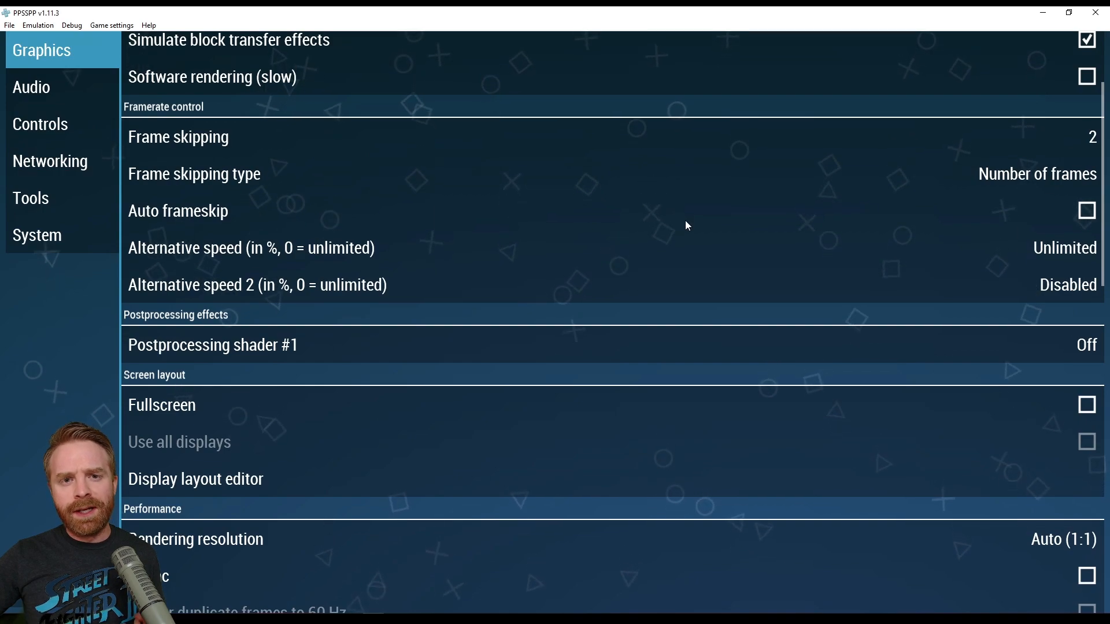
pyautogui.moveTo(902, 183)
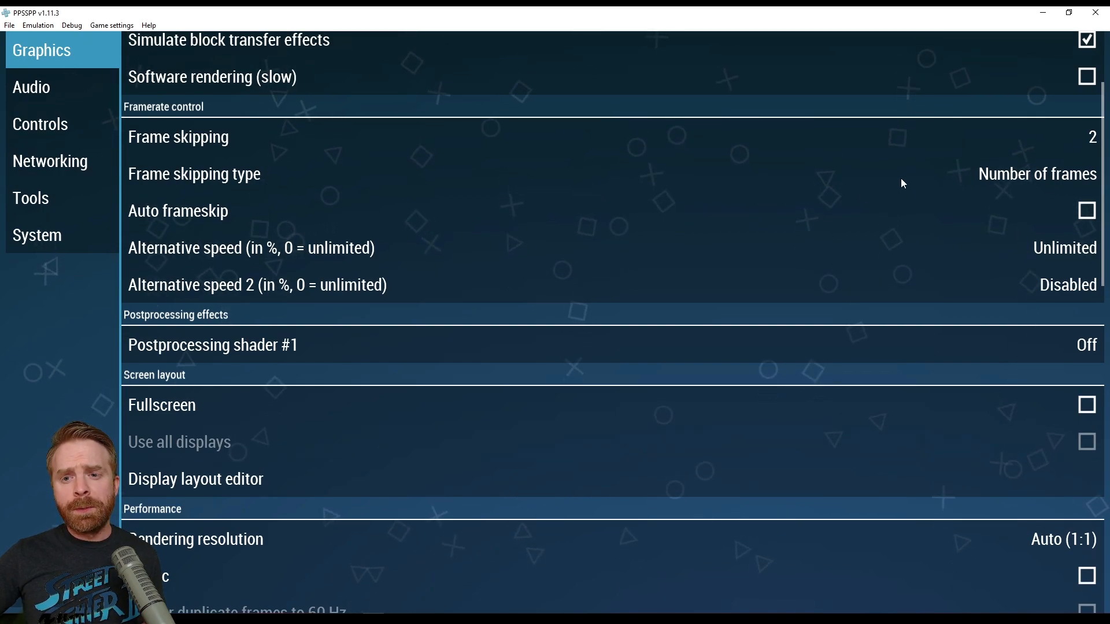
pyautogui.click(1090, 136)
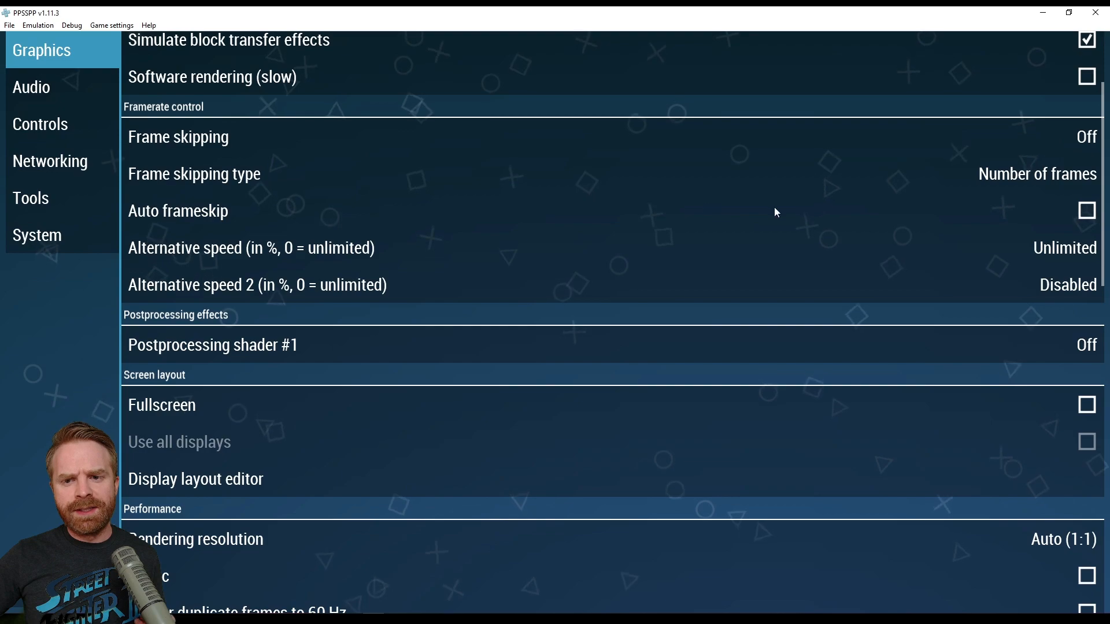
pyautogui.scroll(-3)
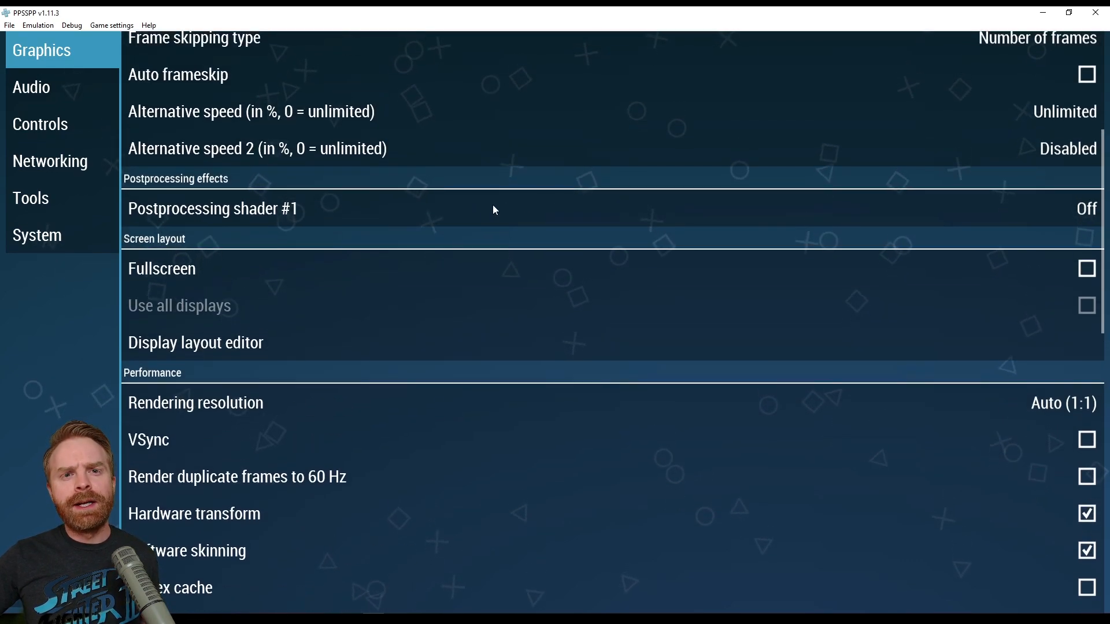
pyautogui.click(211, 208)
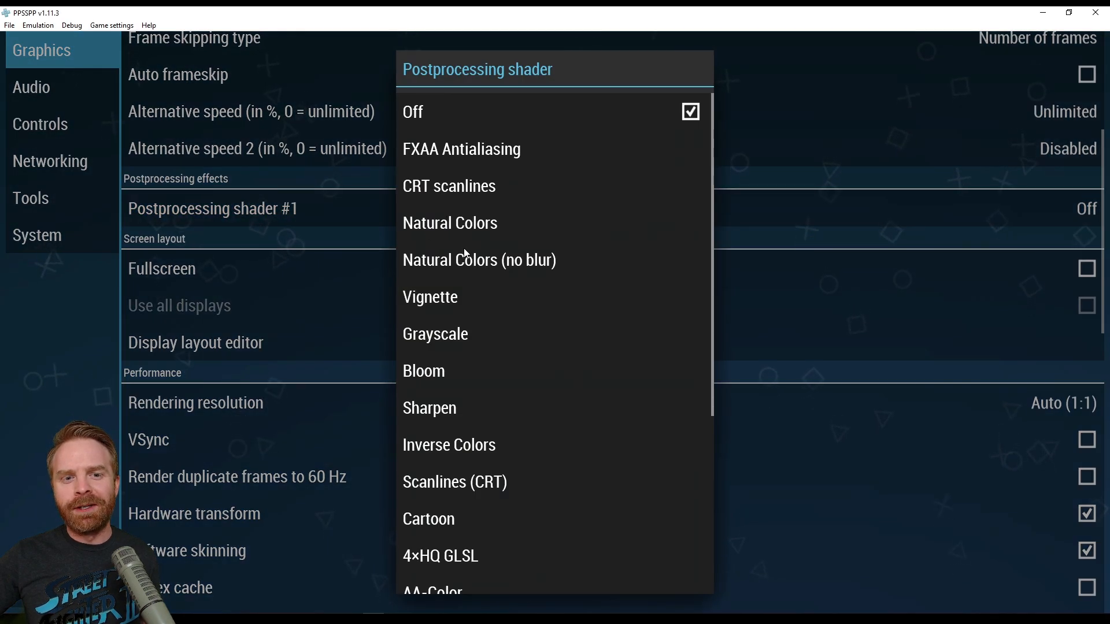
pyautogui.moveTo(452, 195)
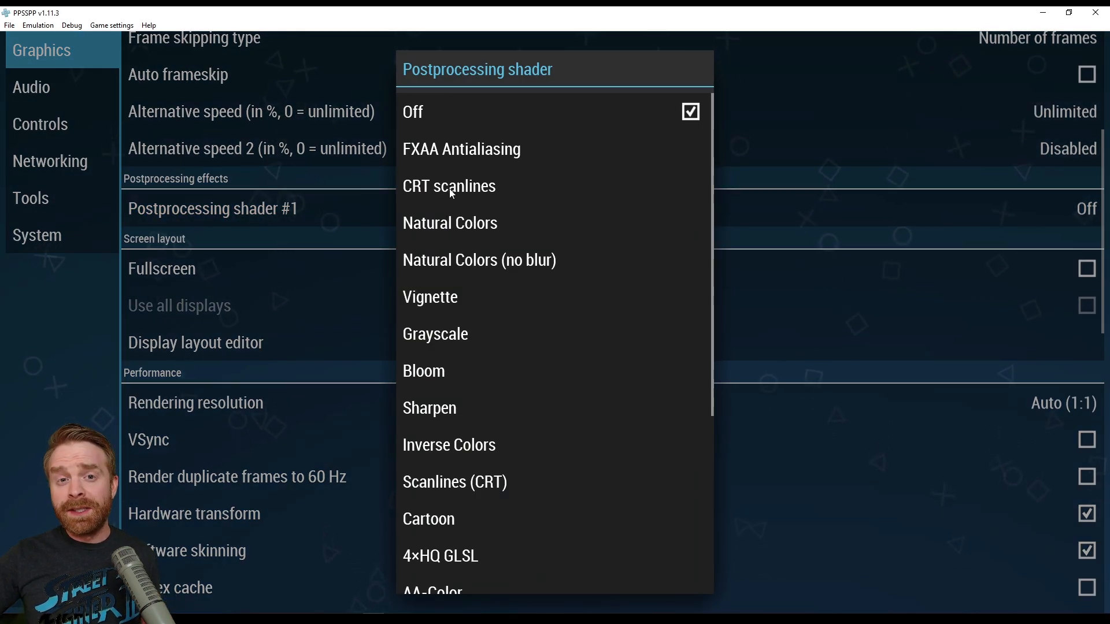
pyautogui.moveTo(464, 211)
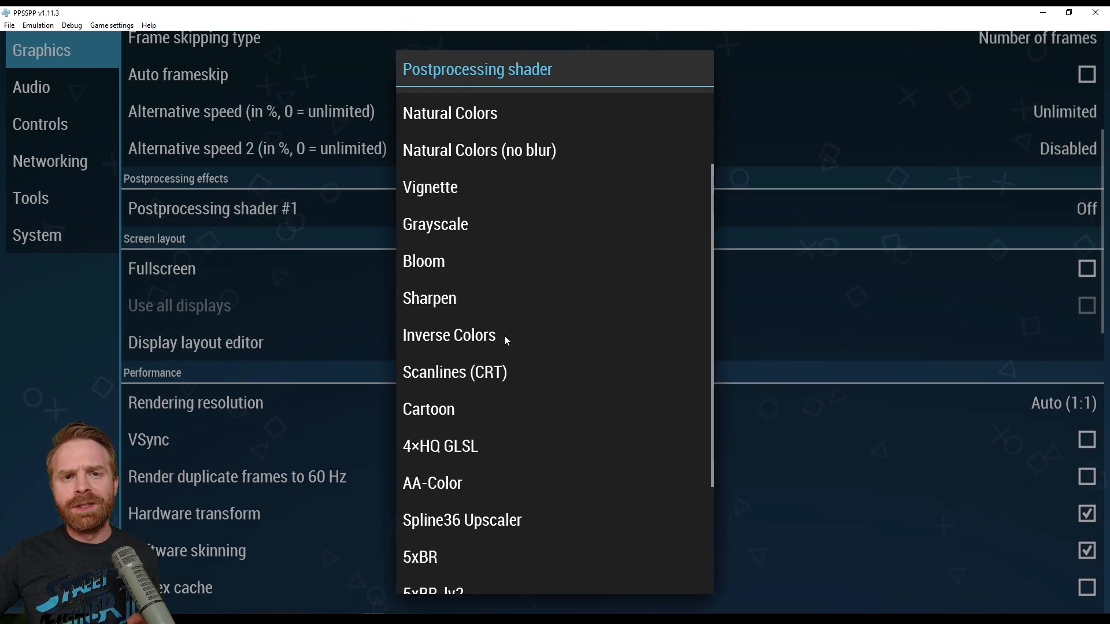
pyautogui.scroll(-3)
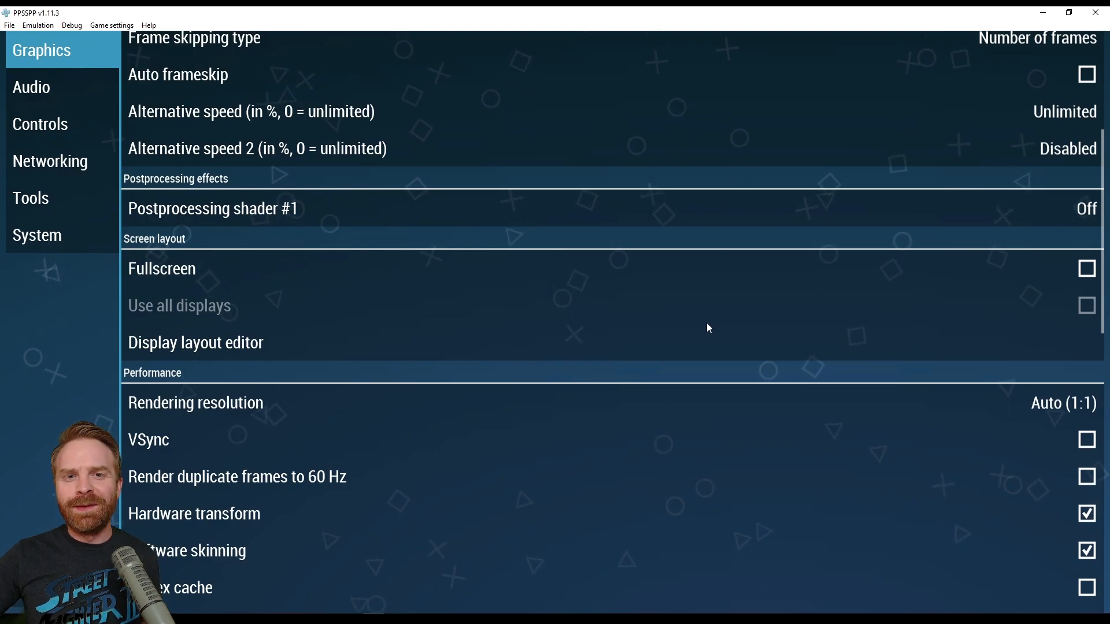
pyautogui.scroll(-3)
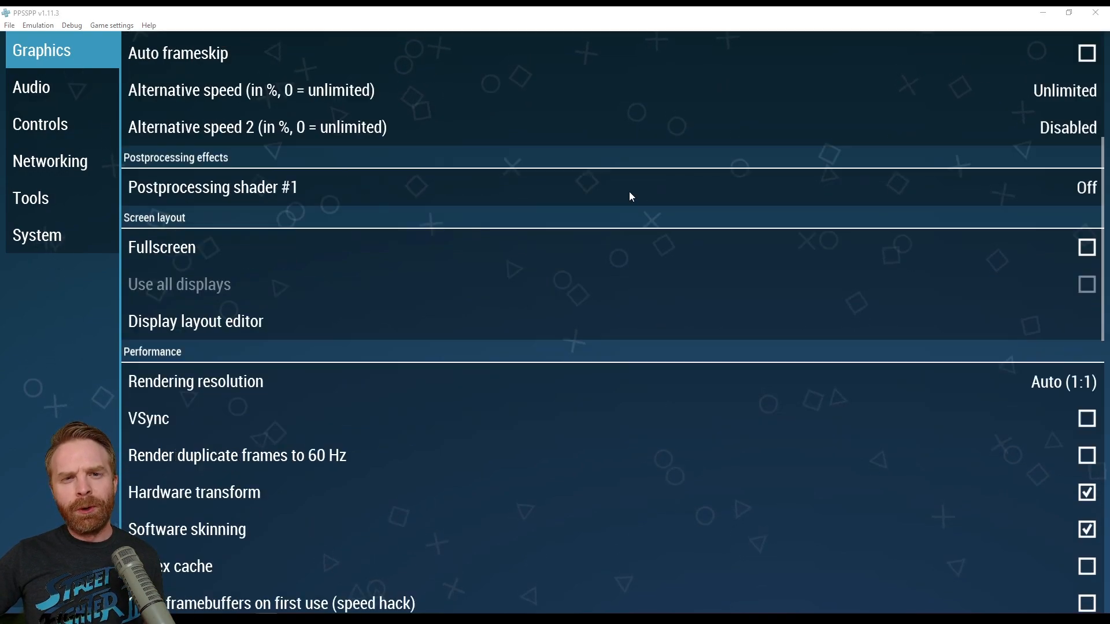
# - Set Rendering resolution to 10× PSP and enable VSync
pyautogui.scroll(-3)
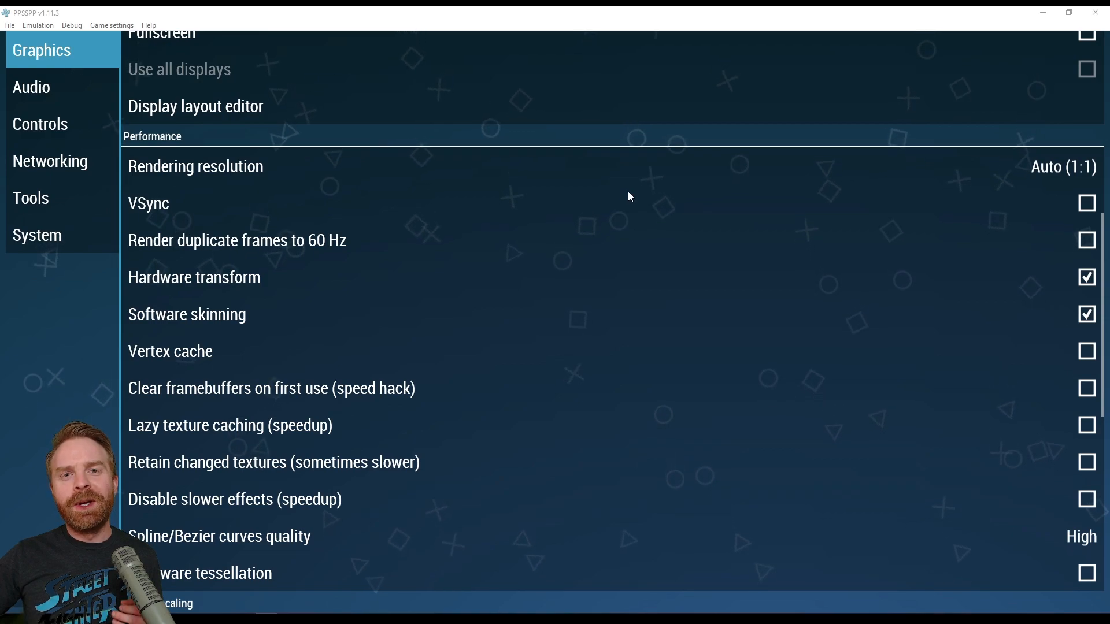
pyautogui.moveTo(527, 172)
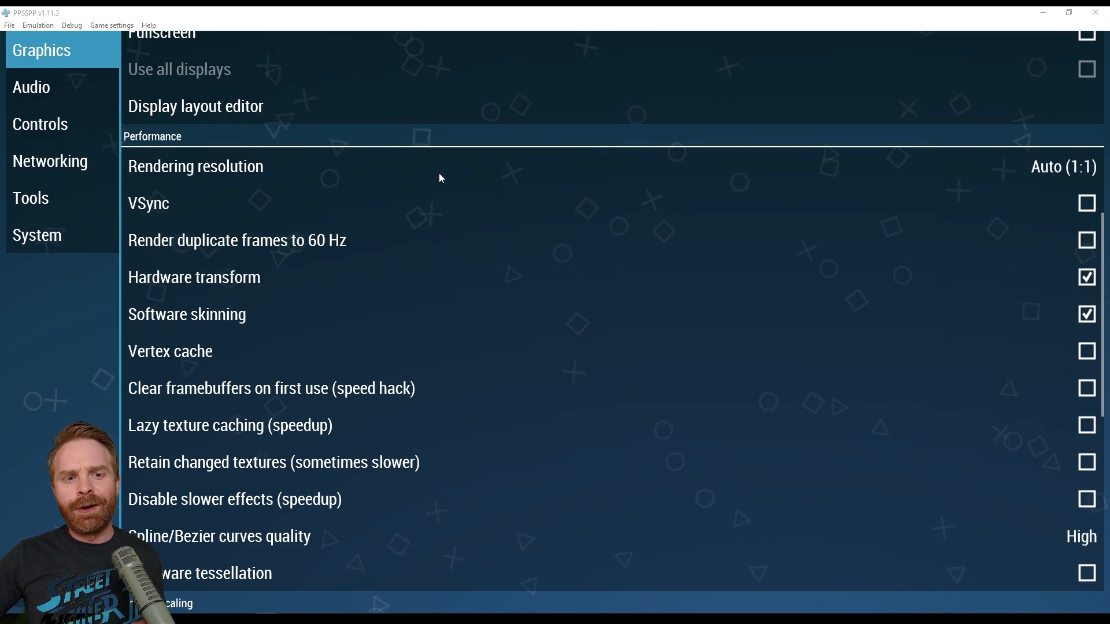
pyautogui.click(196, 166)
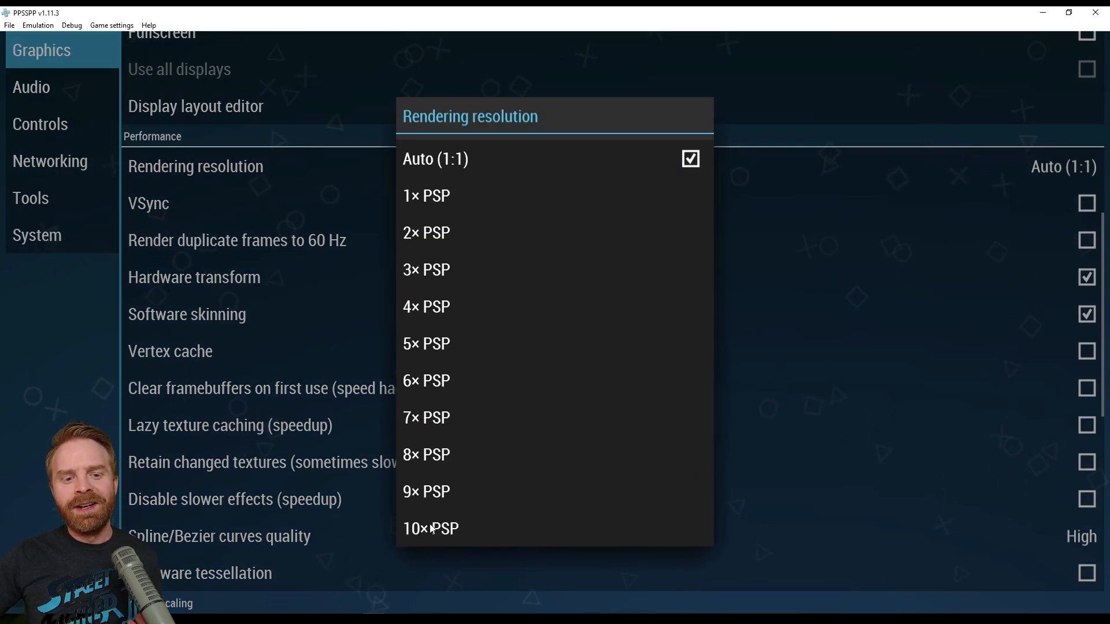
pyautogui.click(430, 527)
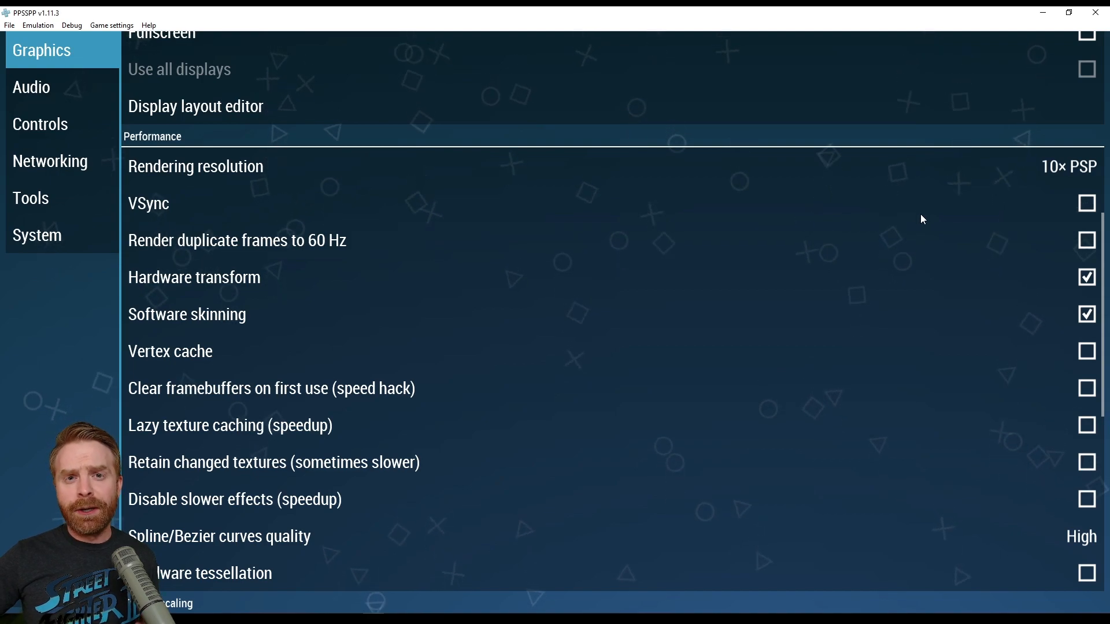
pyautogui.click(1087, 203)
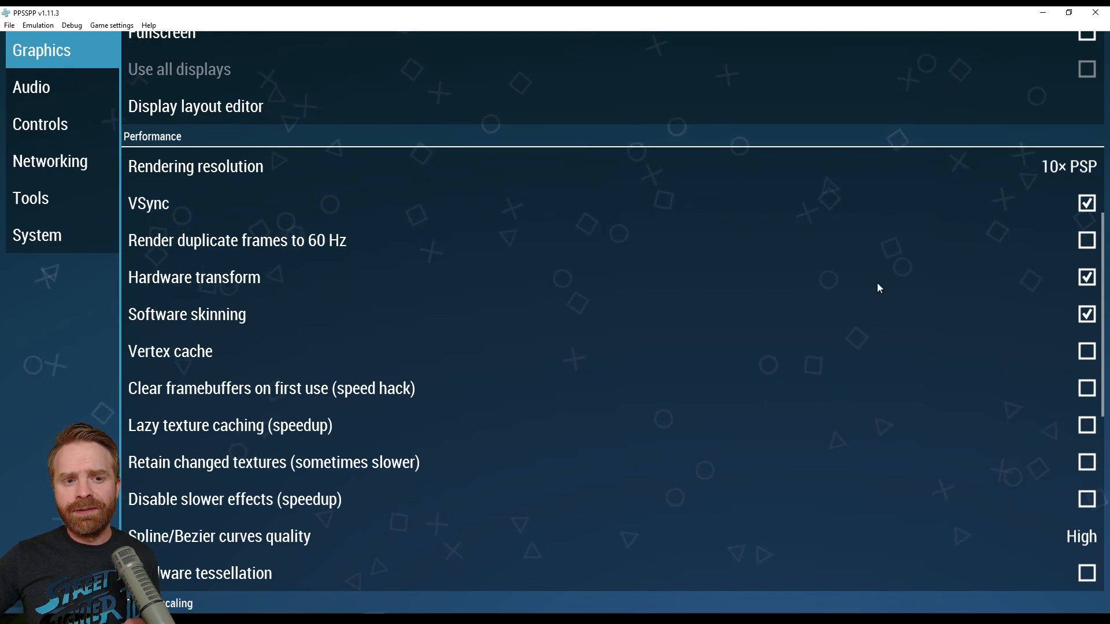
pyautogui.moveTo(818, 297)
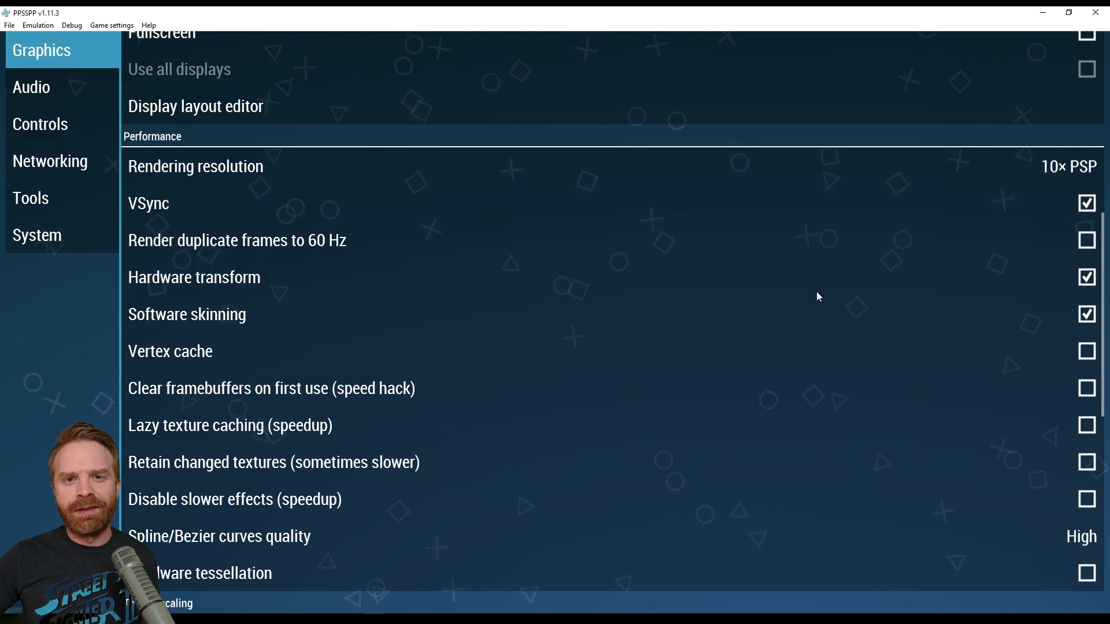
pyautogui.scroll(-3)
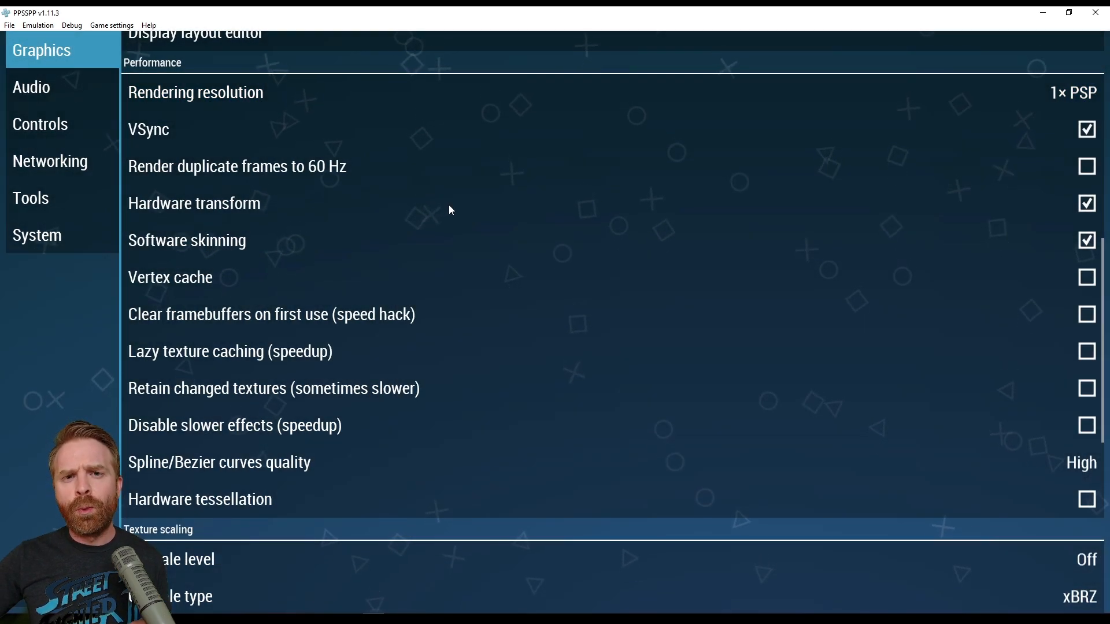
pyautogui.moveTo(474, 114)
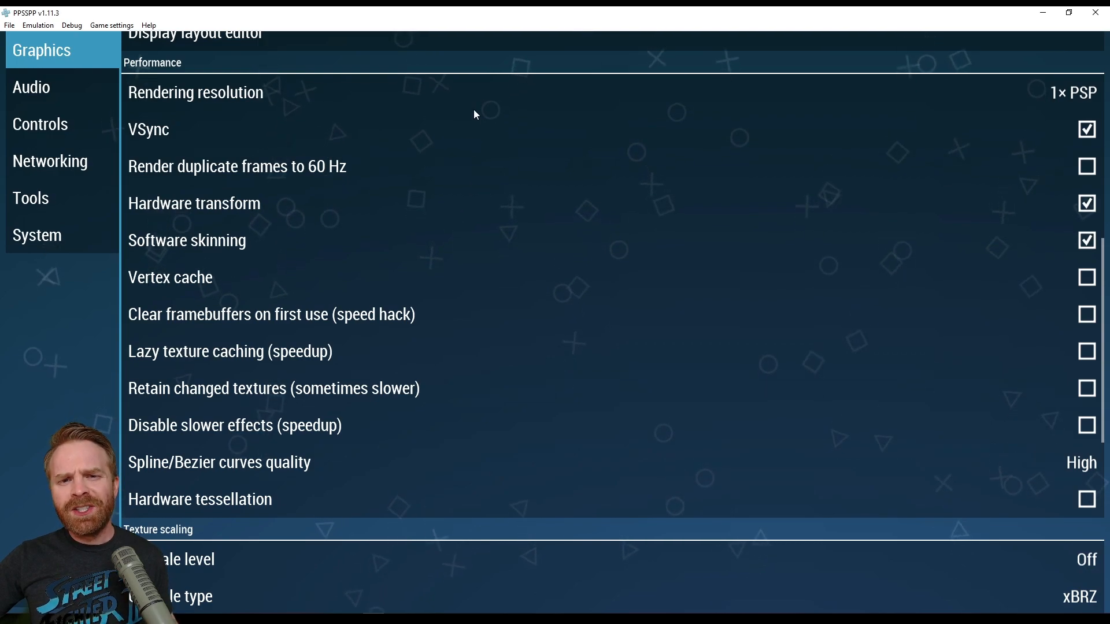
pyautogui.moveTo(365, 301)
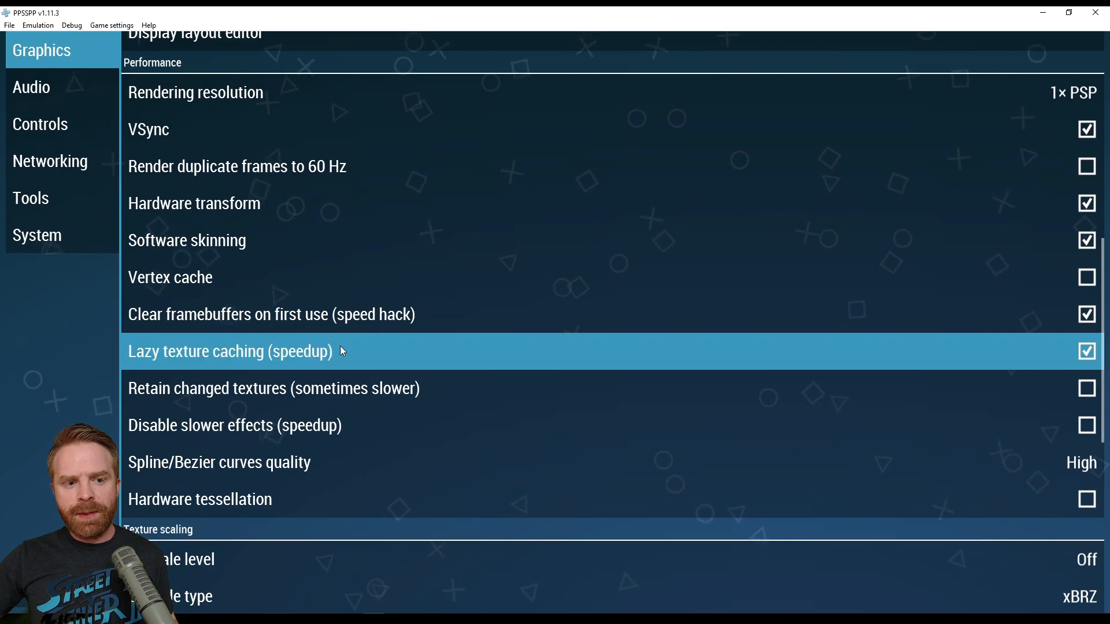
# - Turn Lazy texture caching off and set texture Upscale level to Off
pyautogui.click(196, 92)
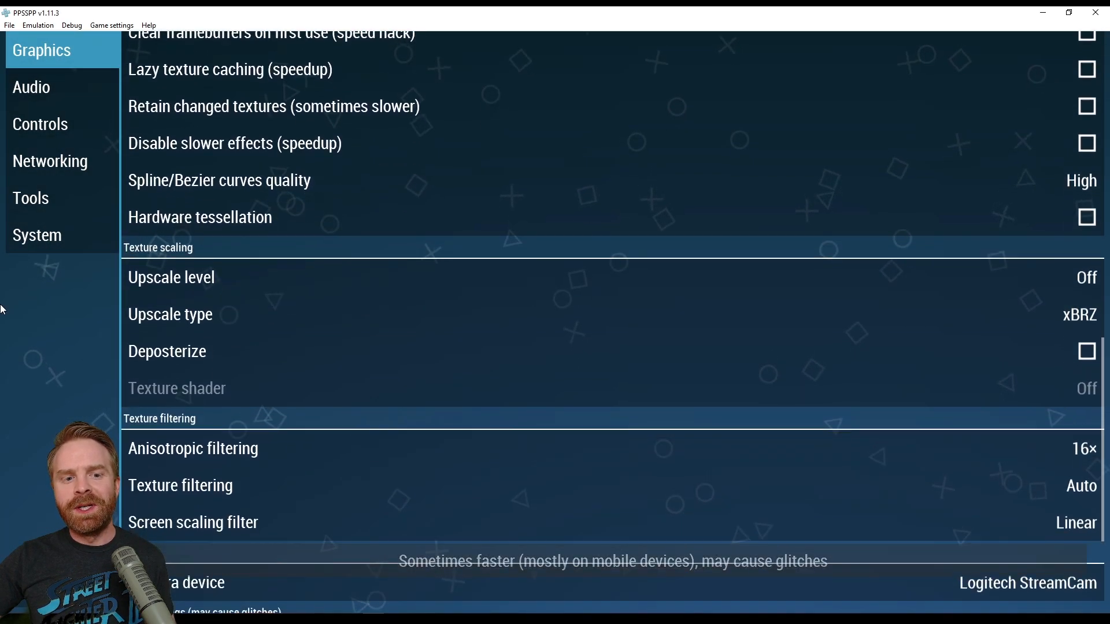
pyautogui.scroll(-3)
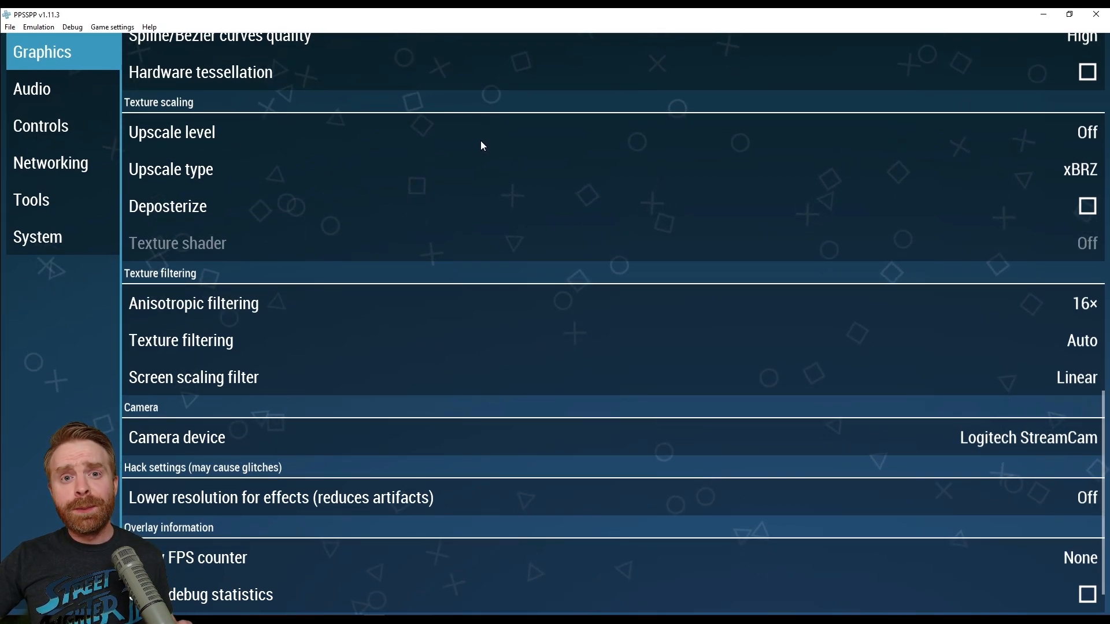
pyautogui.click(1086, 133)
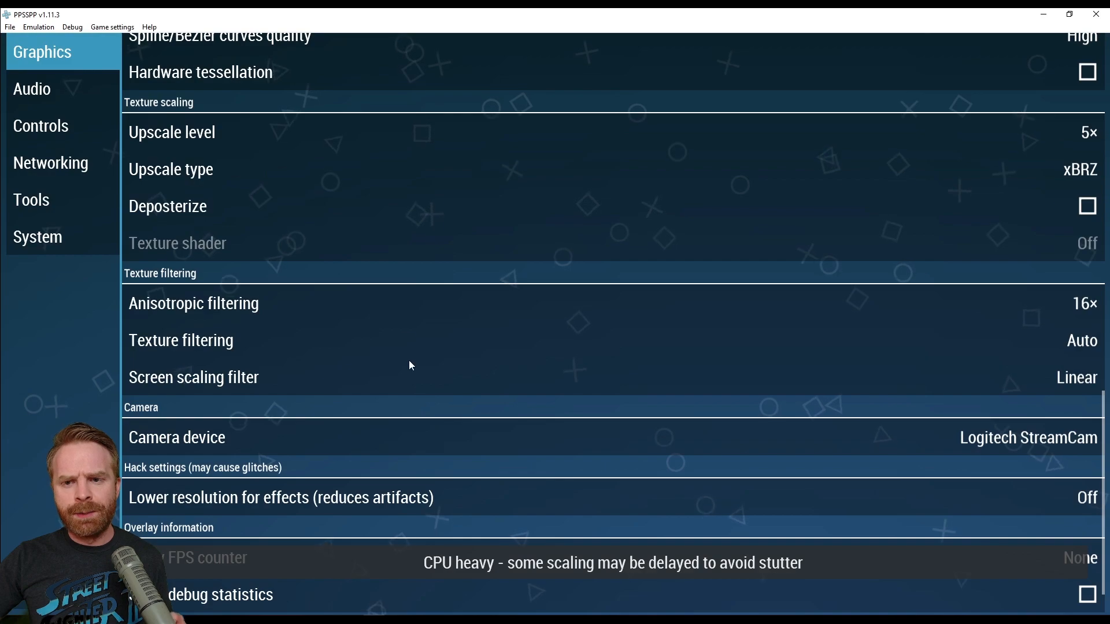
pyautogui.click(171, 169)
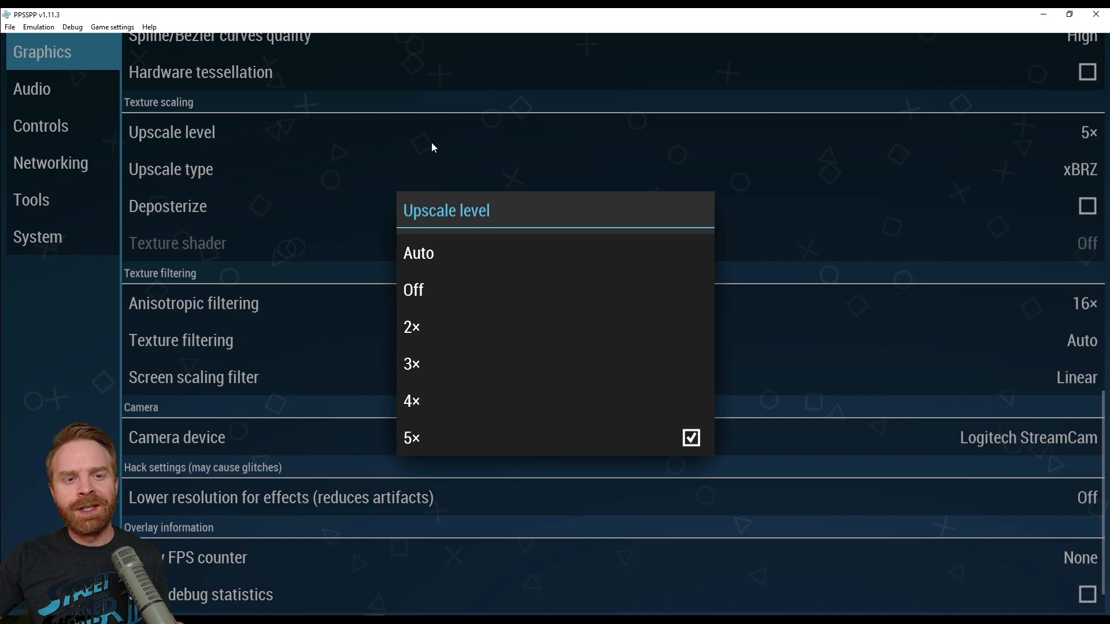
pyautogui.click(413, 289)
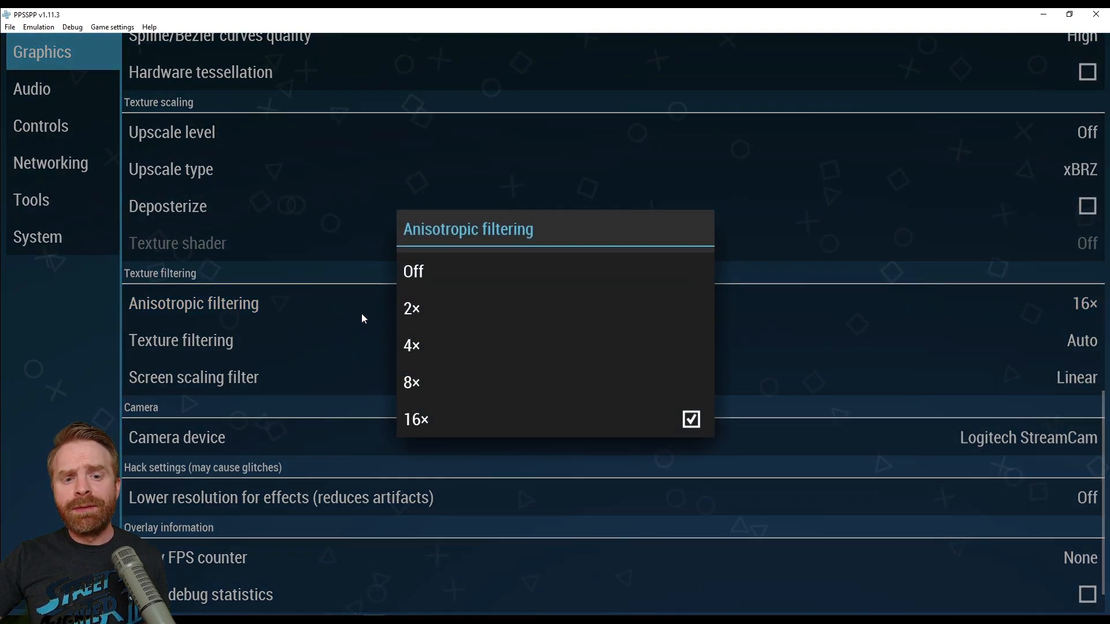
pyautogui.moveTo(459, 333)
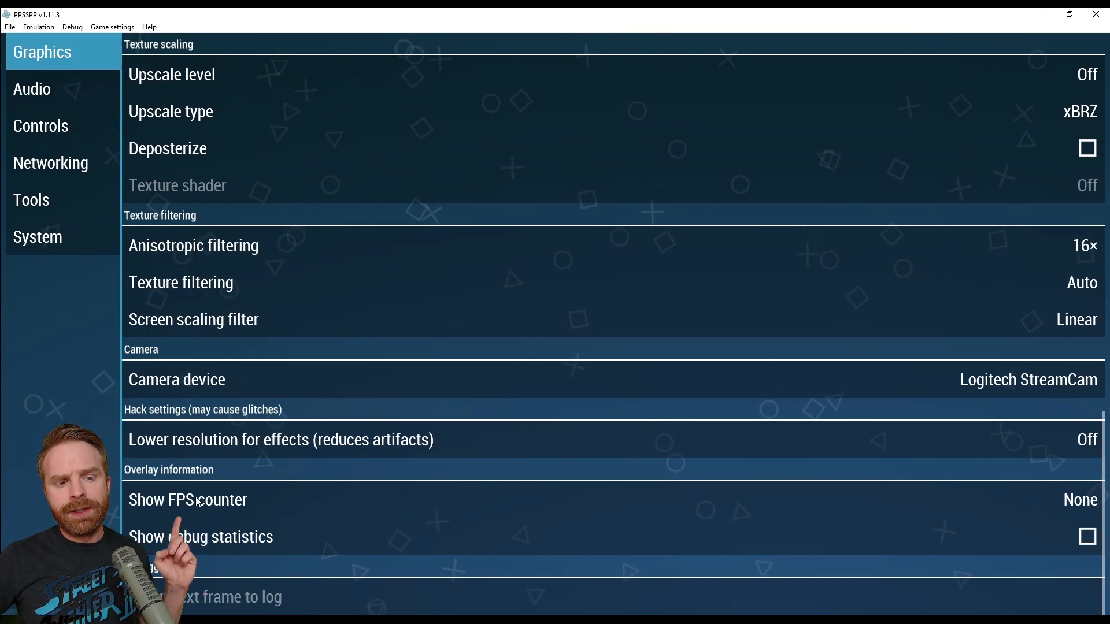
# - Set Show FPS counter to FPS and open the Audio settings
pyautogui.click(187, 499)
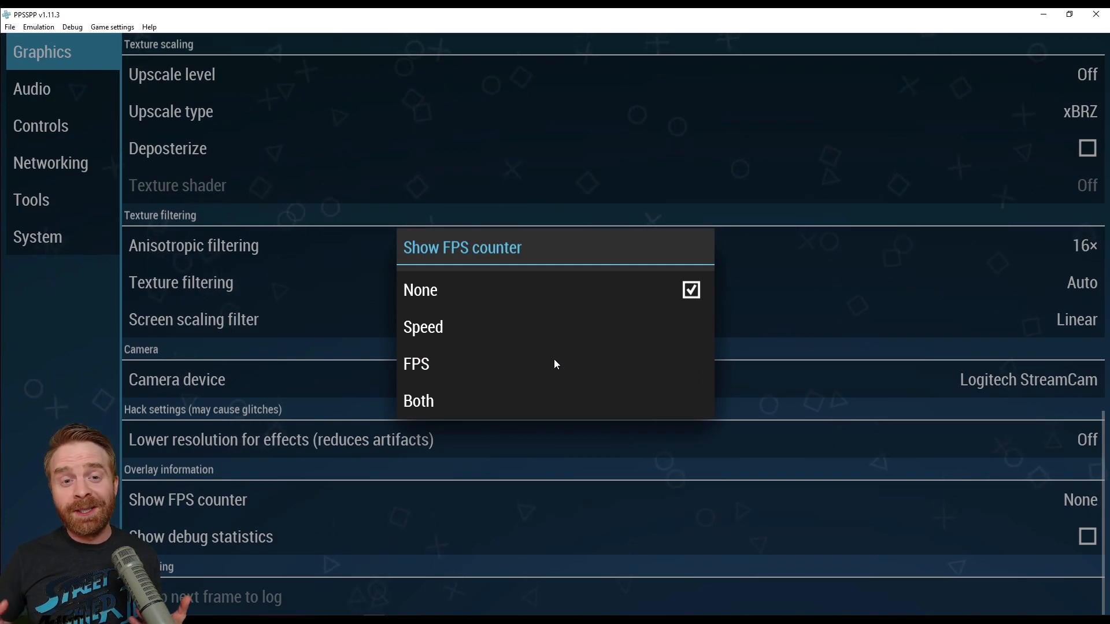
pyautogui.click(416, 364)
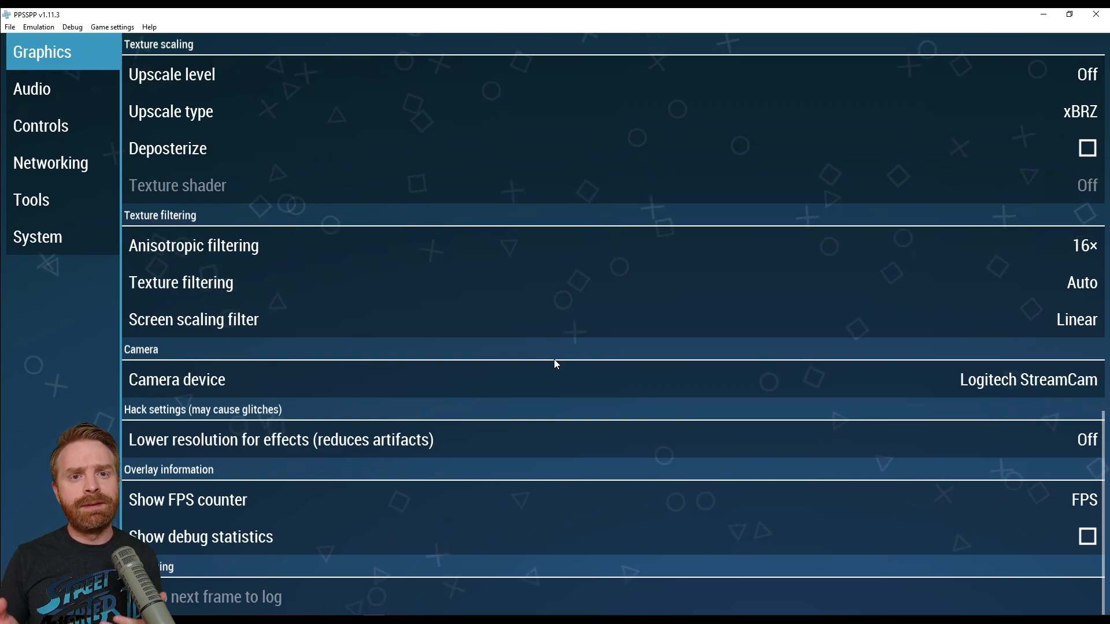
pyautogui.click(32, 88)
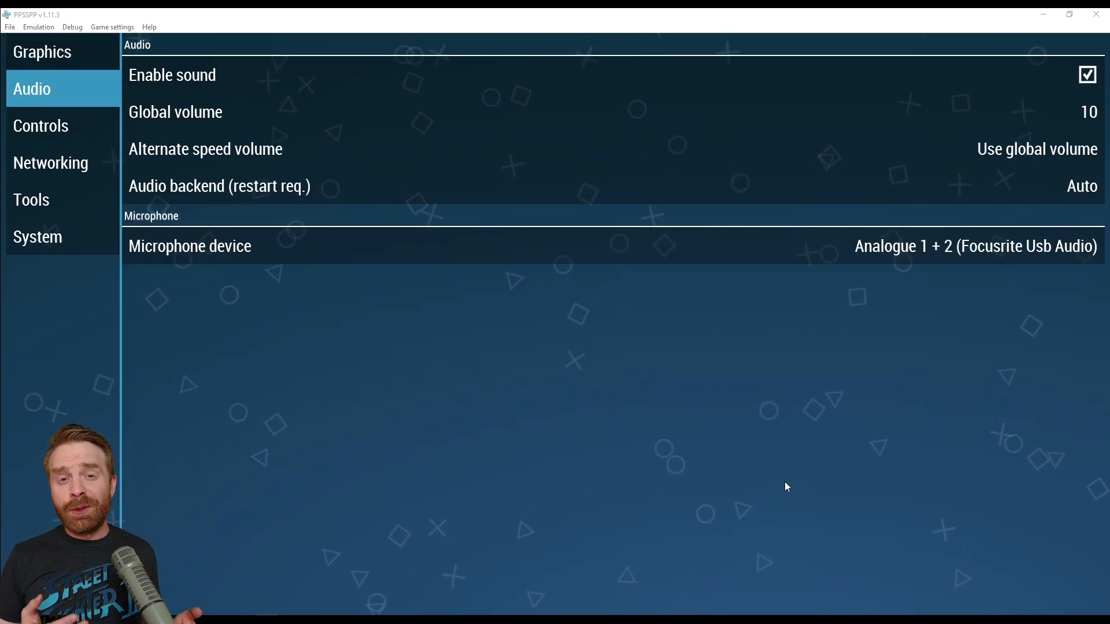
# - Open Controls > Control mapping, cancel adding a Dpad Up binding, and back out unchanged
pyautogui.click(41, 125)
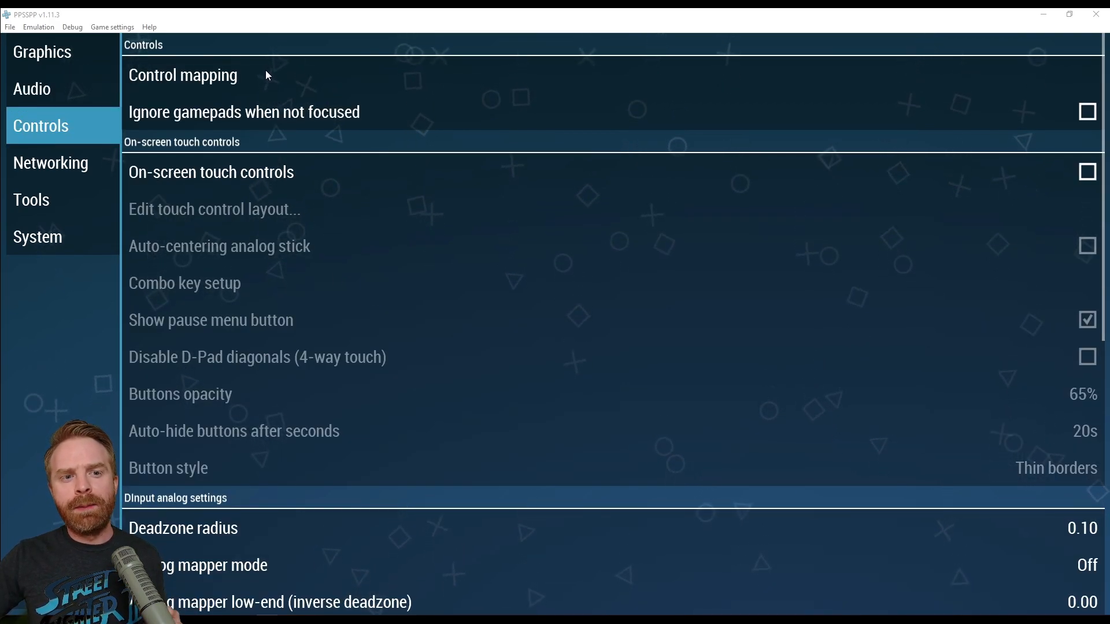
pyautogui.click(182, 75)
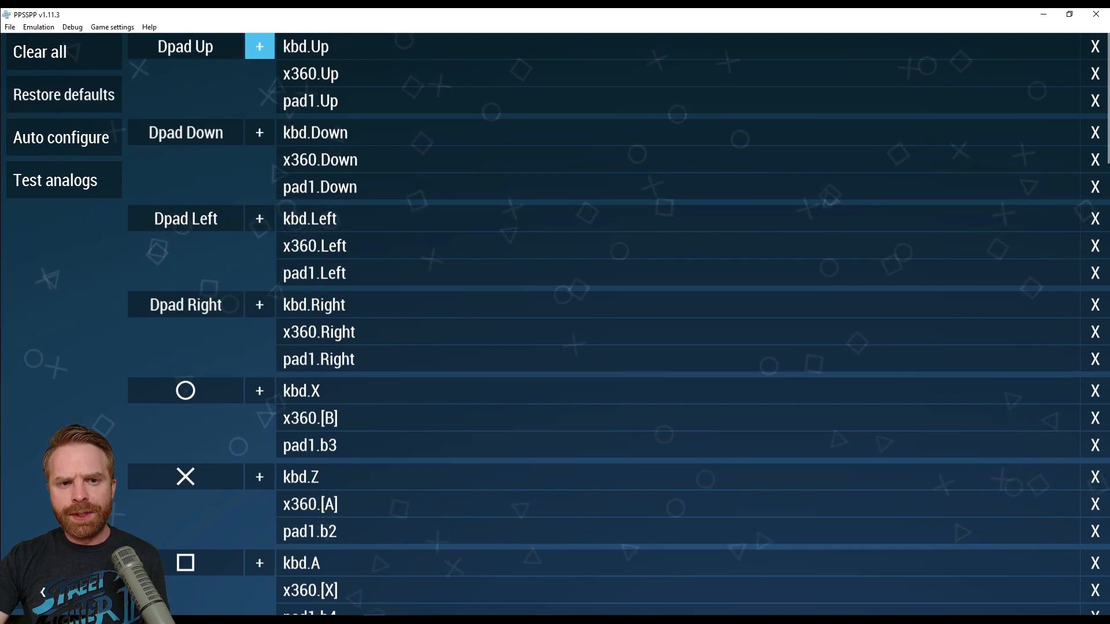
pyautogui.click(259, 46)
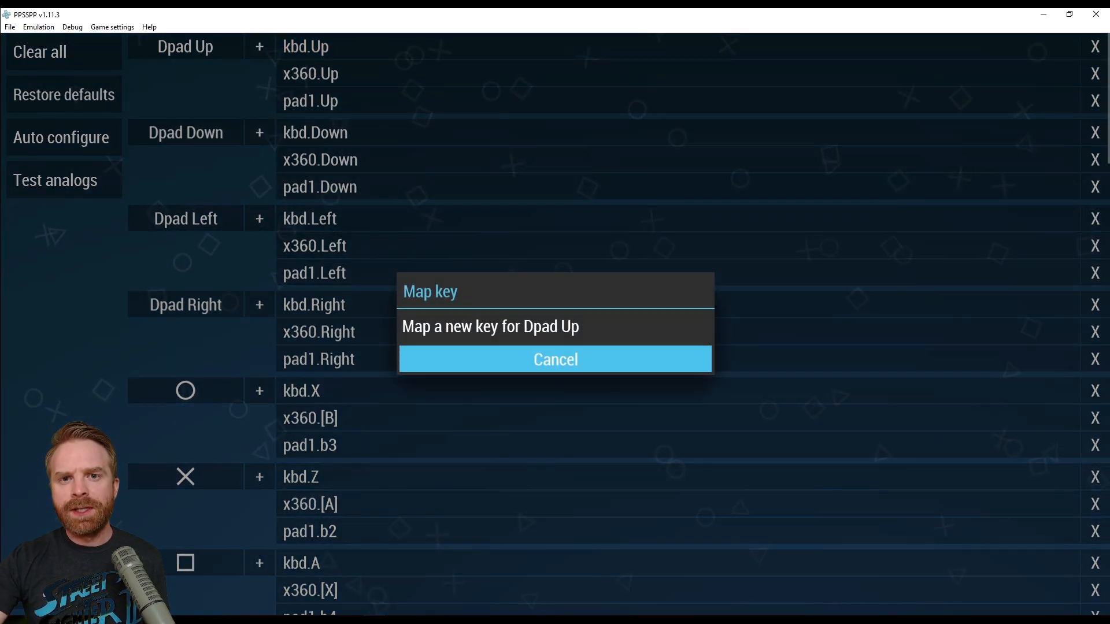
pyautogui.click(555, 359)
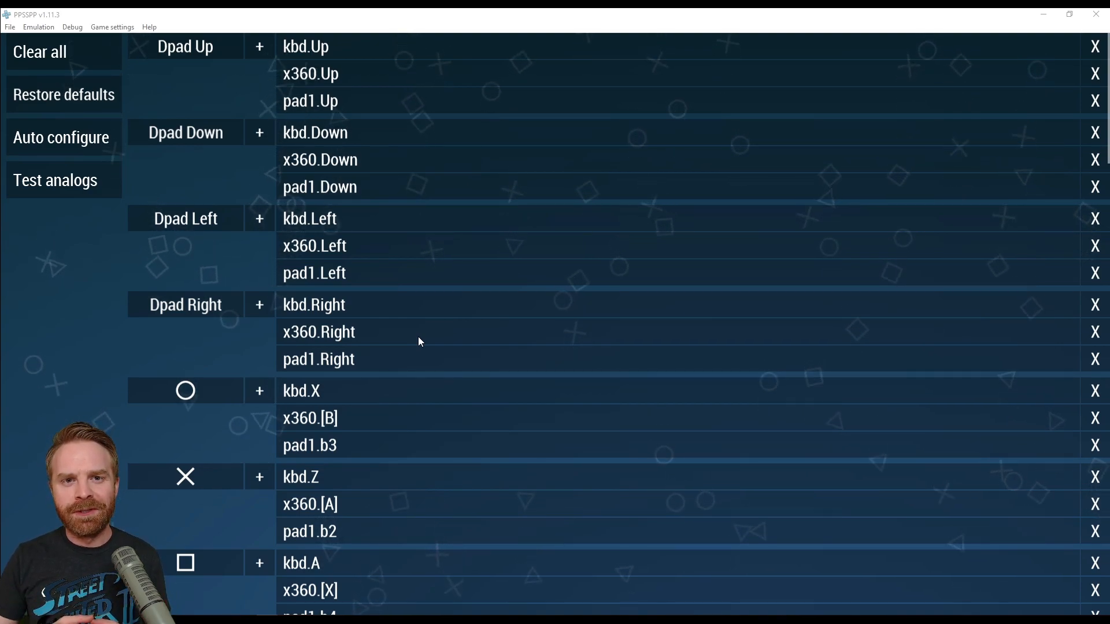
pyautogui.click(50, 162)
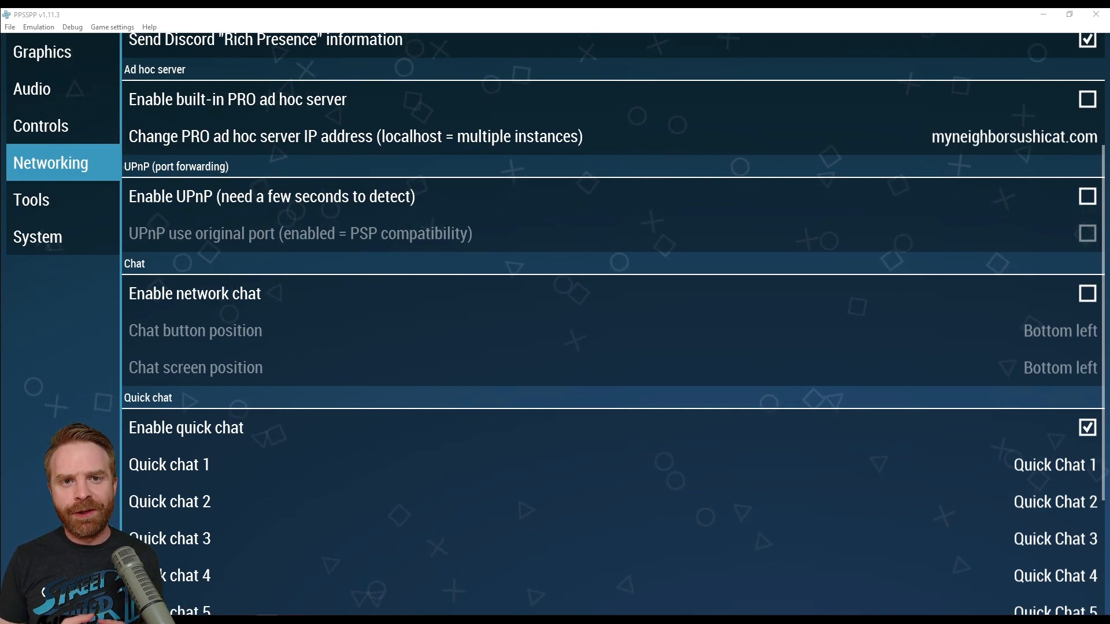
# - View the Tools page and Developer tools, then move to System settings
pyautogui.click(31, 199)
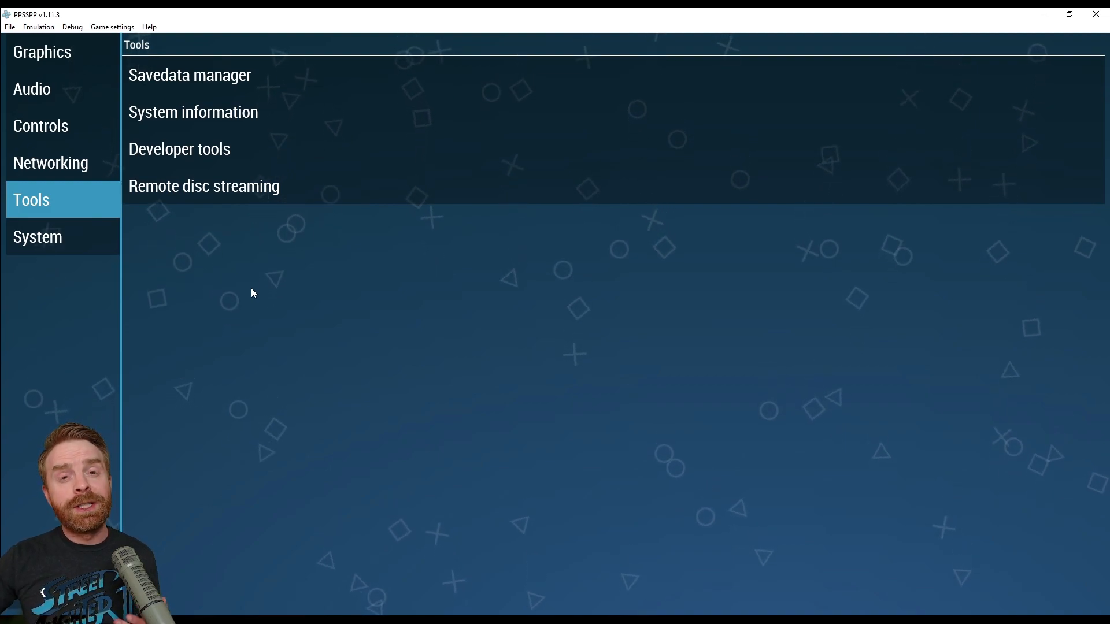
pyautogui.click(179, 149)
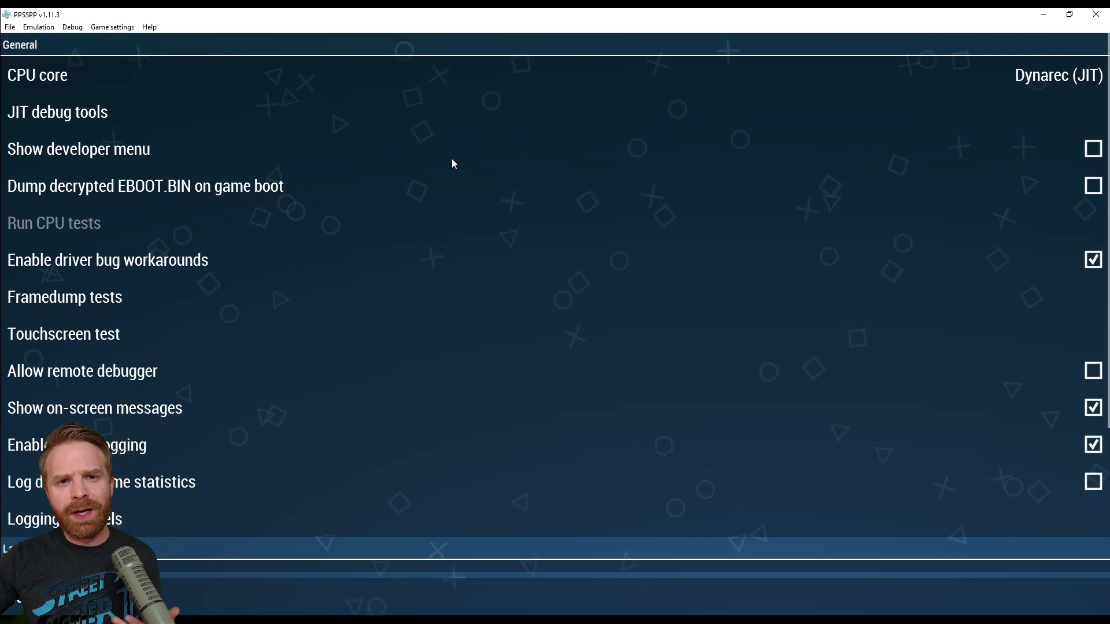
pyautogui.click(37, 236)
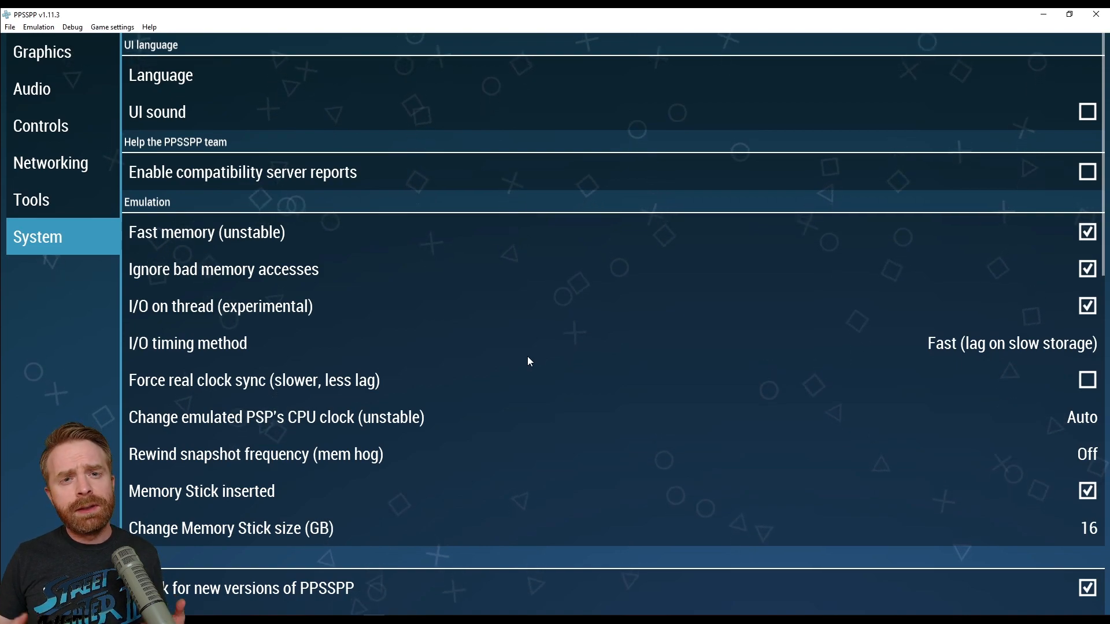
pyautogui.moveTo(474, 293)
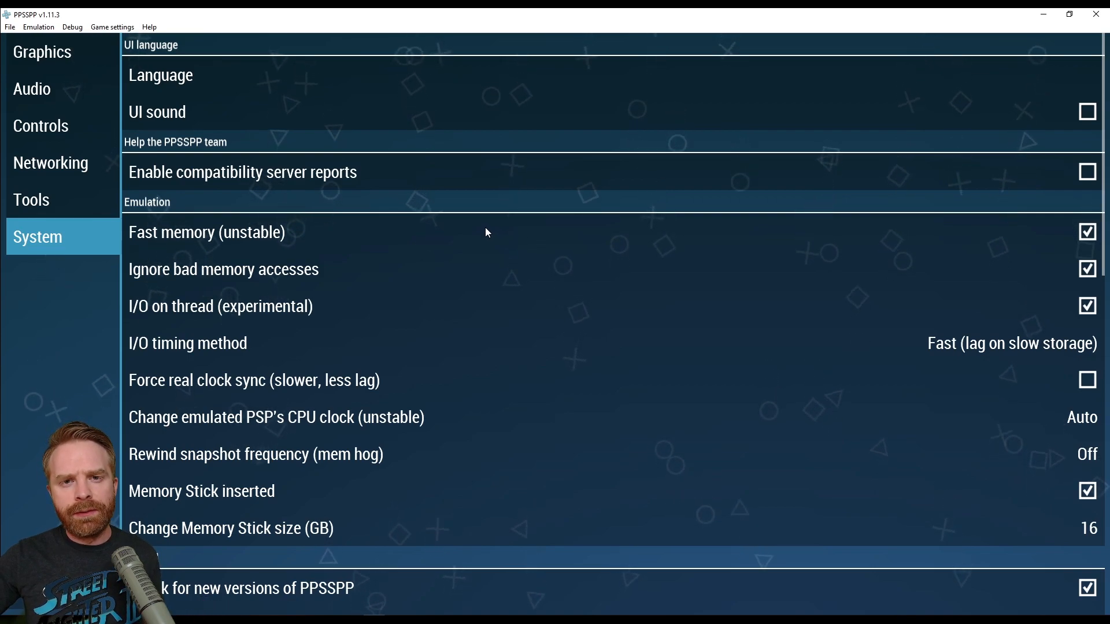
# - Enable Fast memory and keep the PSP model at PSP-2000/3000
pyautogui.click(1087, 231)
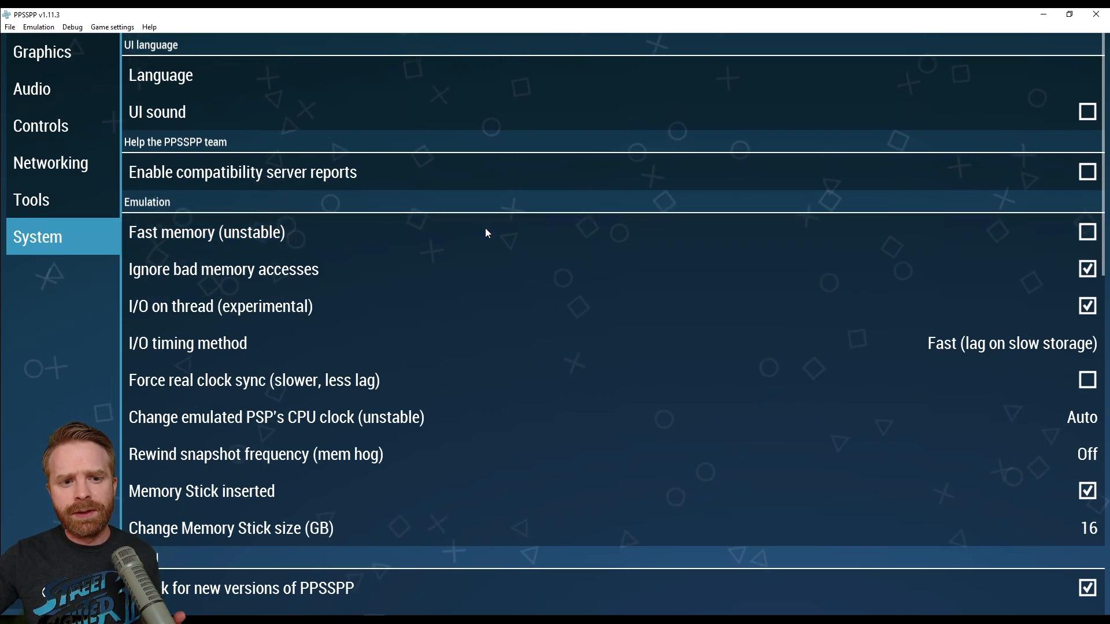
pyautogui.scroll(-3)
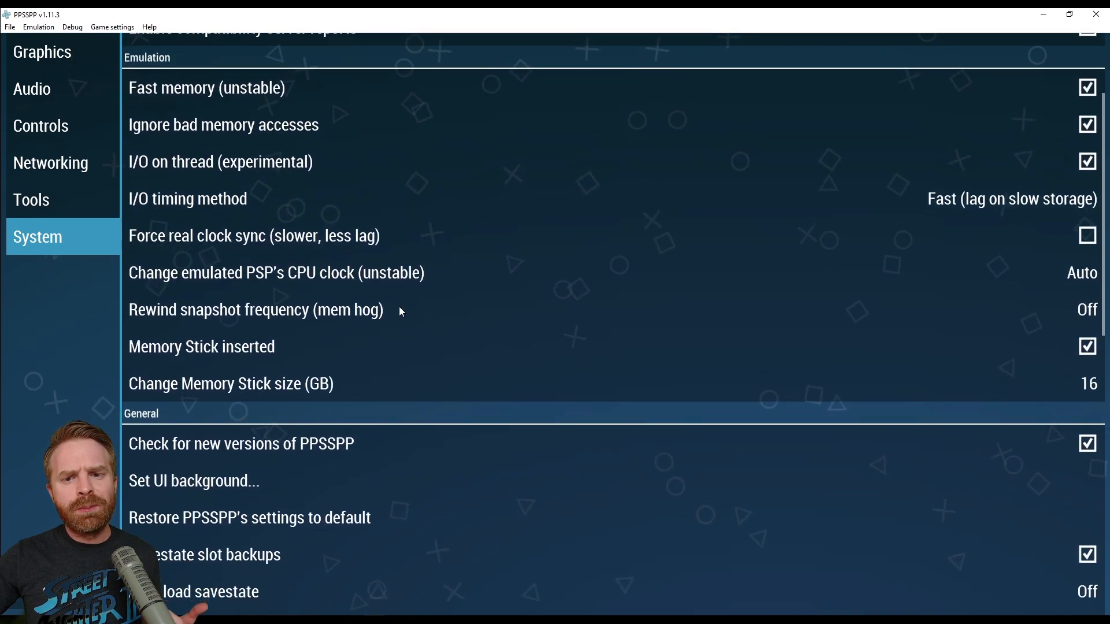
pyautogui.scroll(-3)
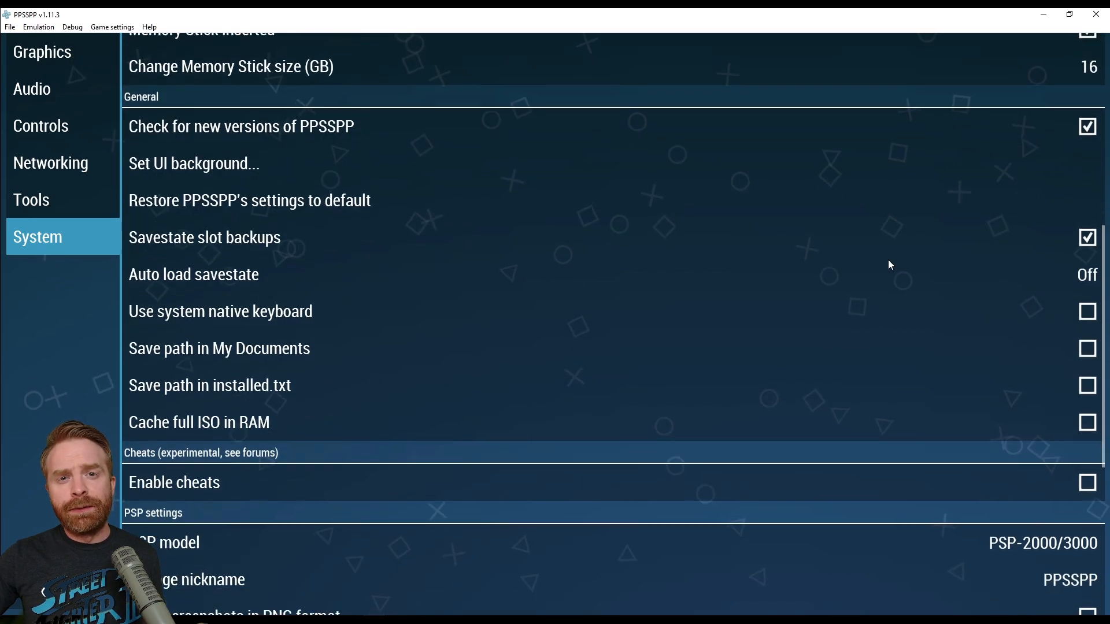
pyautogui.scroll(-3)
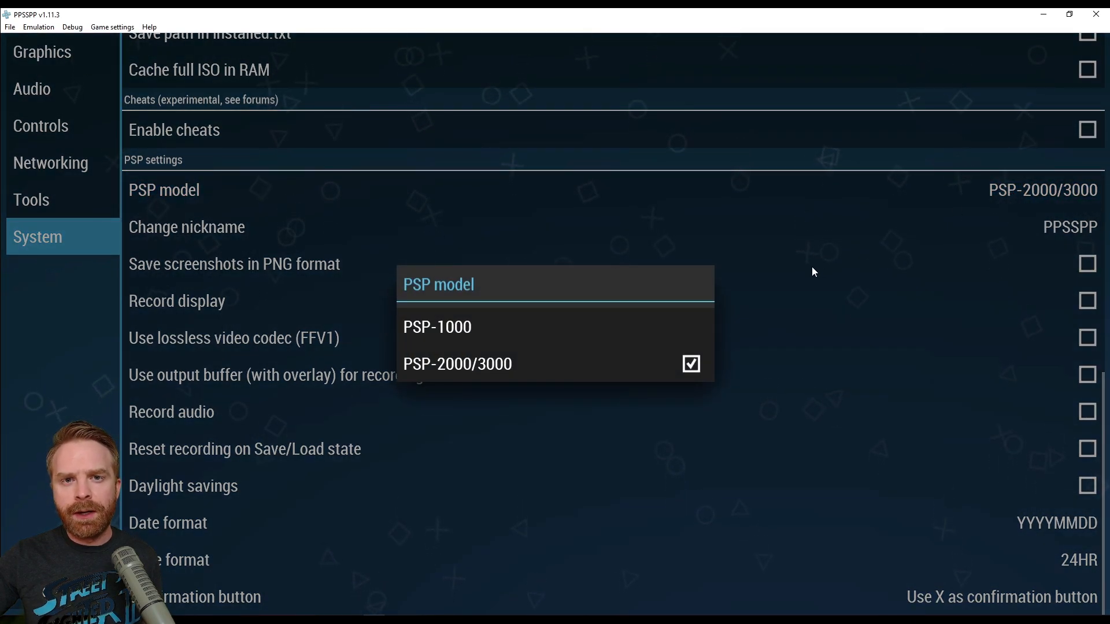
pyautogui.moveTo(876, 394)
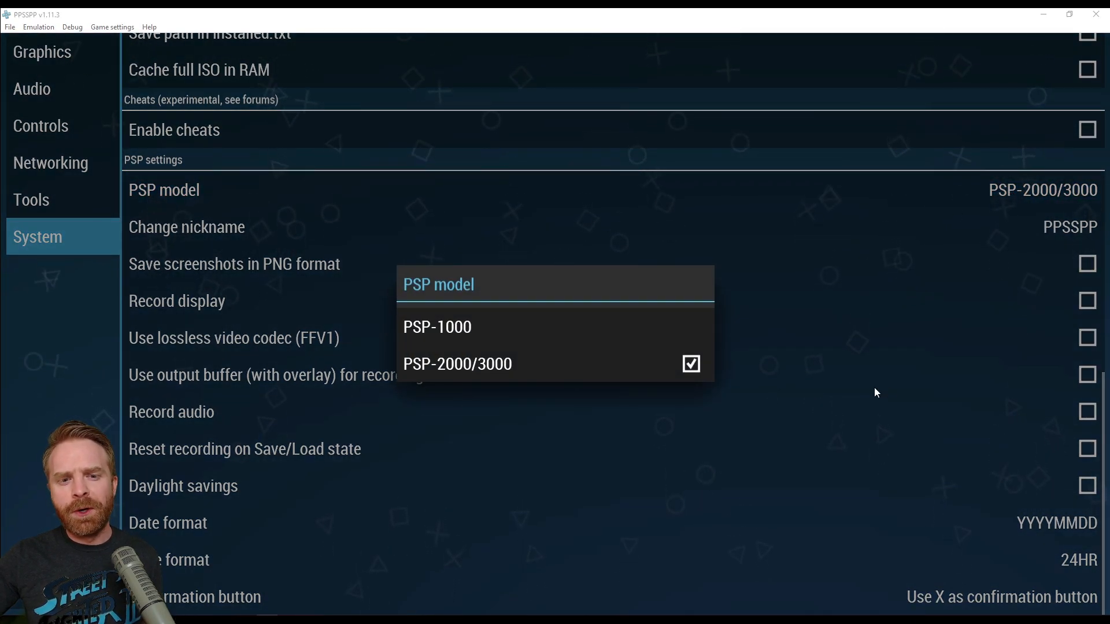
pyautogui.moveTo(552, 373)
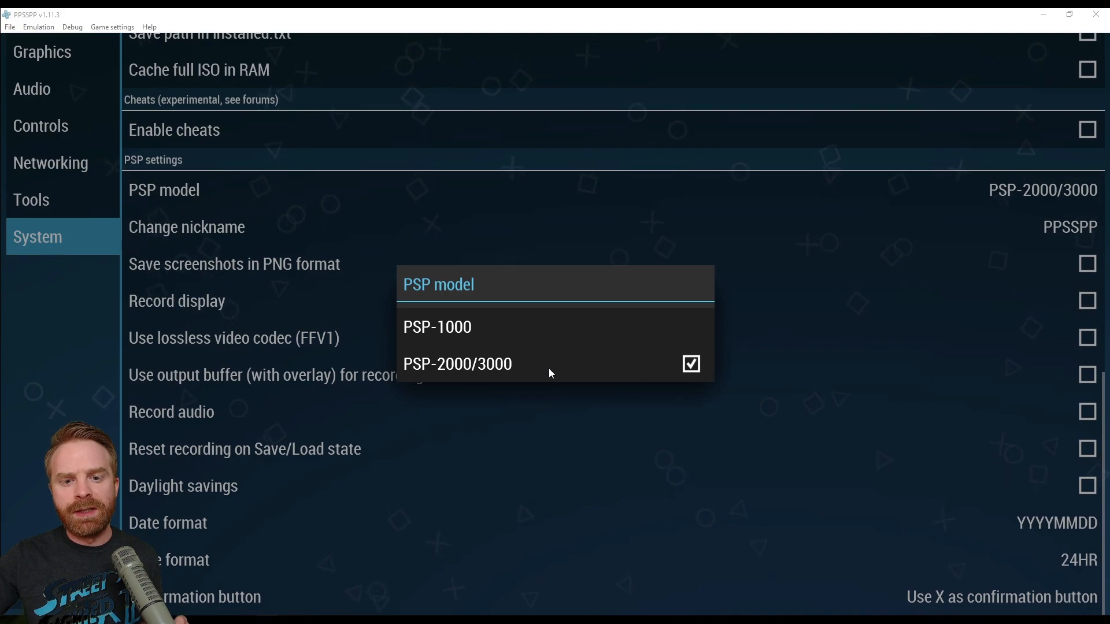
pyautogui.click(457, 364)
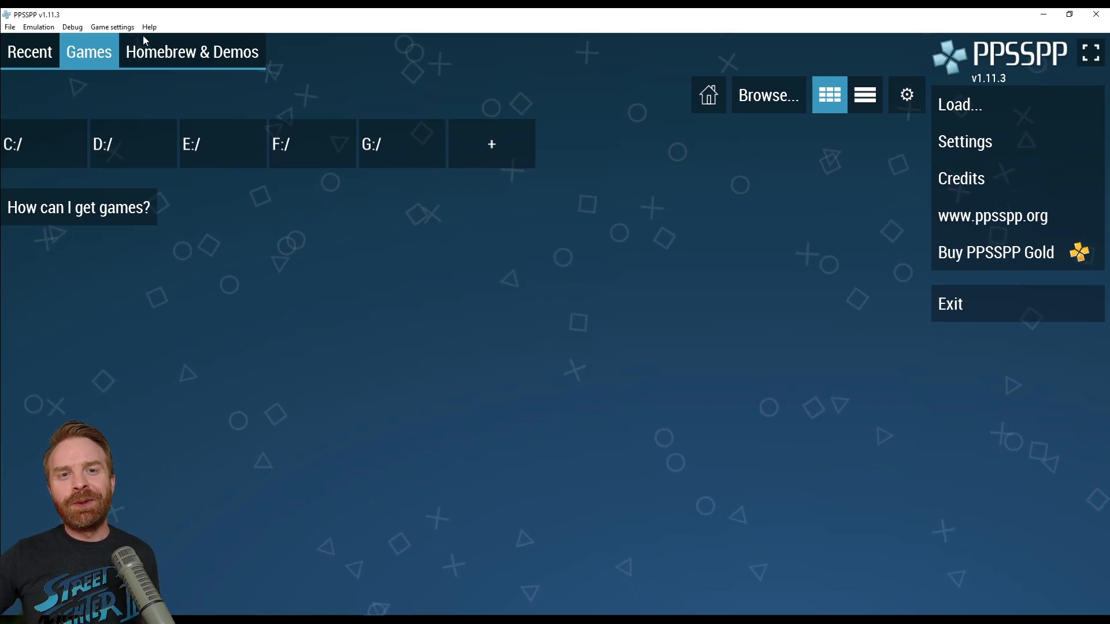
# - Install Cave Story from the PPSSPP Homebrew Store, then launch it from the homebrew list
pyautogui.click(191, 51)
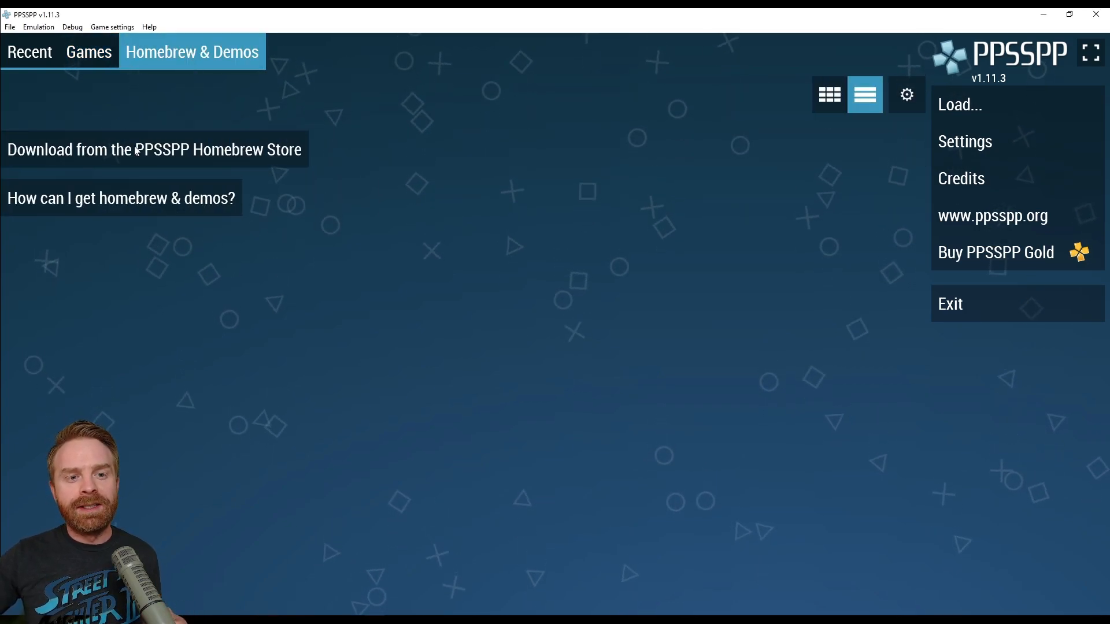
pyautogui.click(154, 148)
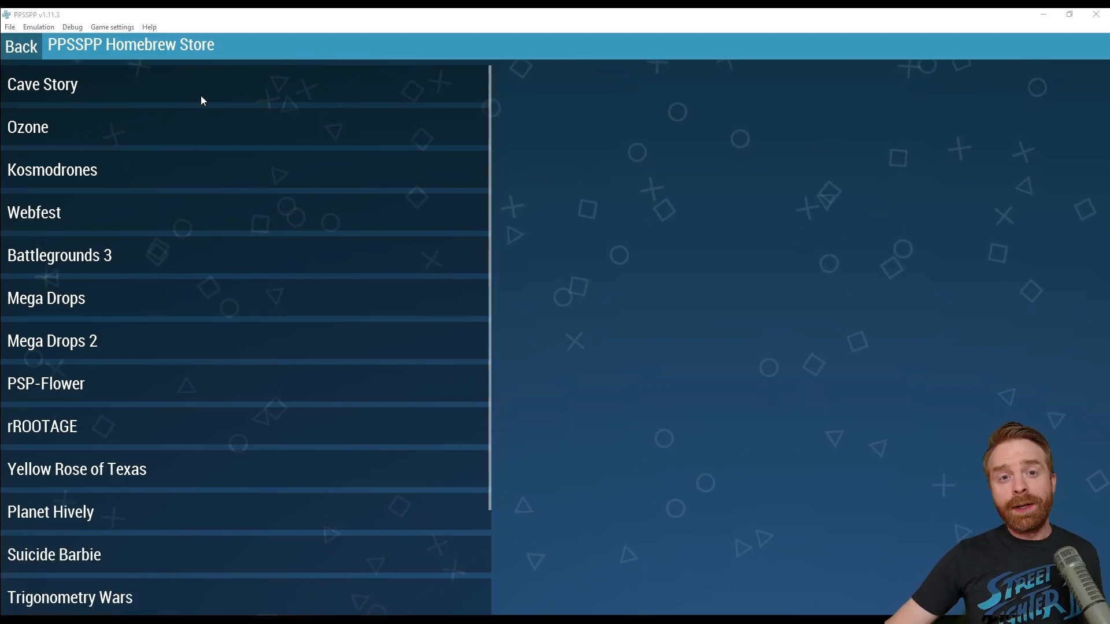
pyautogui.click(42, 83)
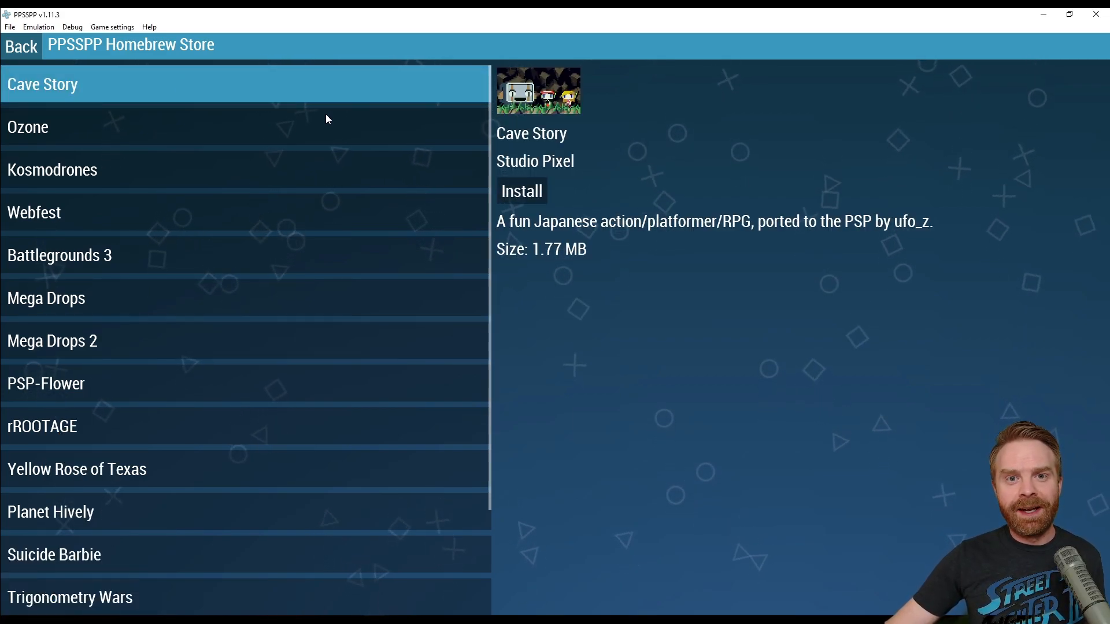
pyautogui.moveTo(340, 129)
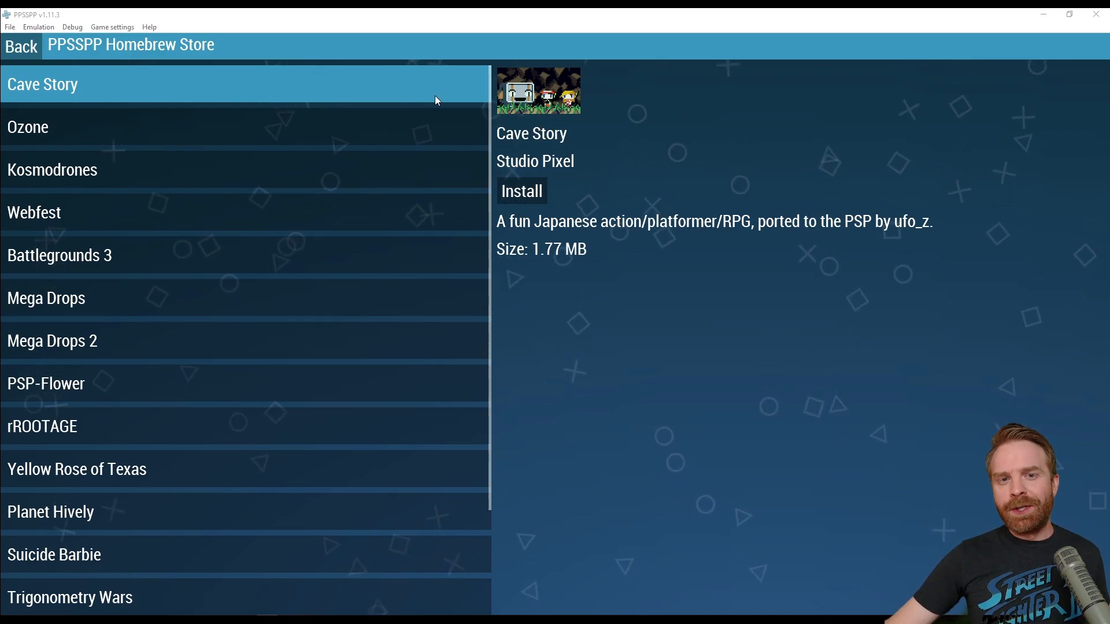
pyautogui.click(522, 191)
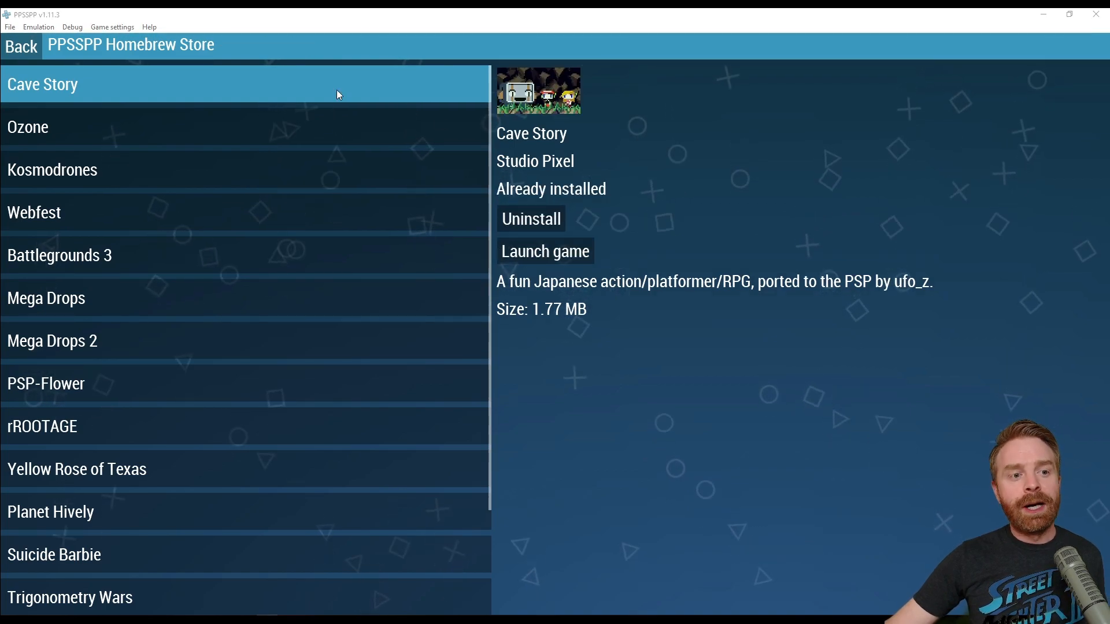
pyautogui.click(21, 47)
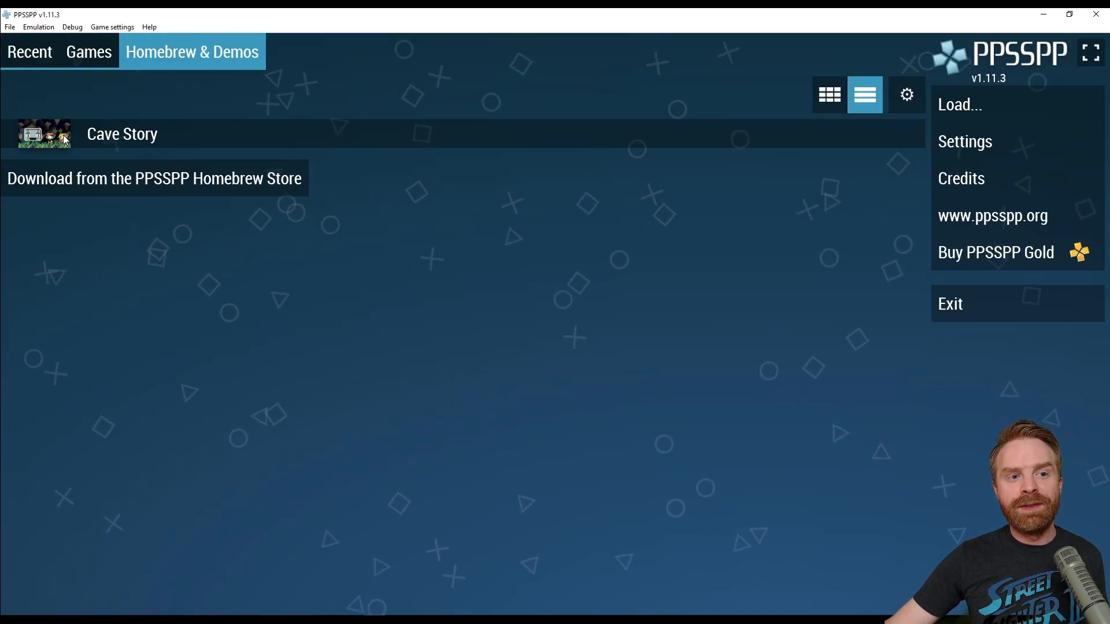
pyautogui.doubleClick(122, 133)
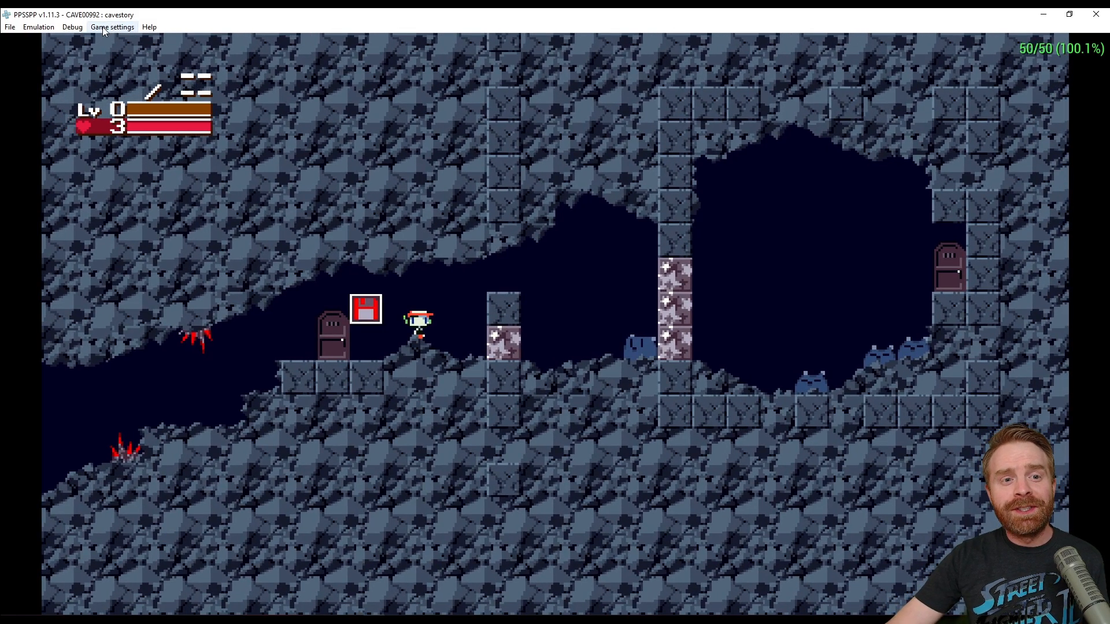
# - Set Cave Story's rendering resolution to 1x in the in-game graphics options
pyautogui.click(111, 27)
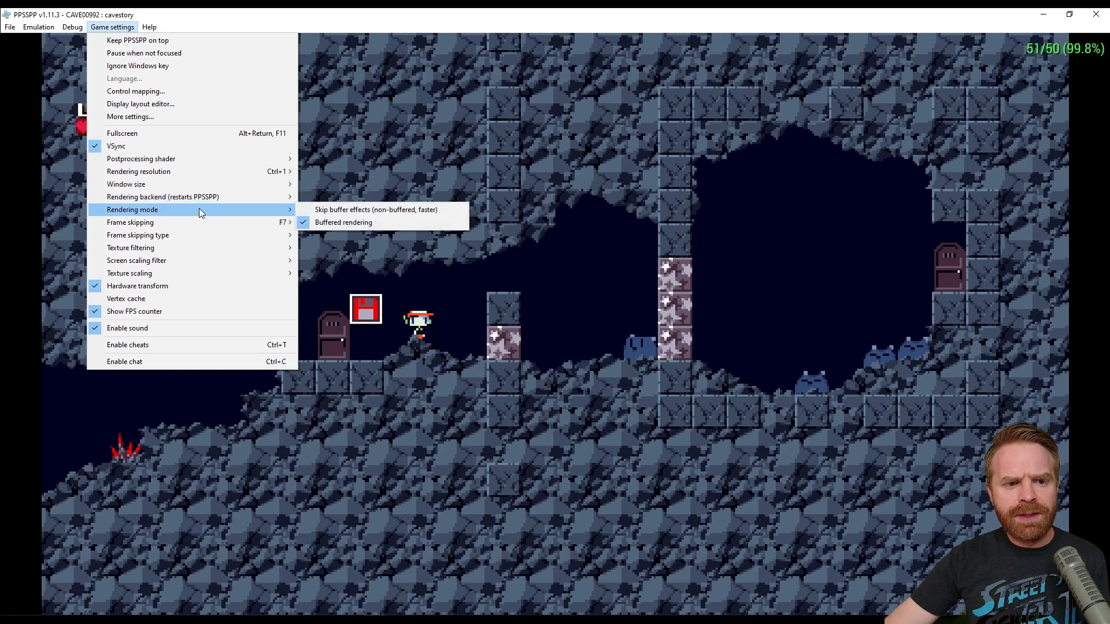
pyautogui.moveTo(125, 184)
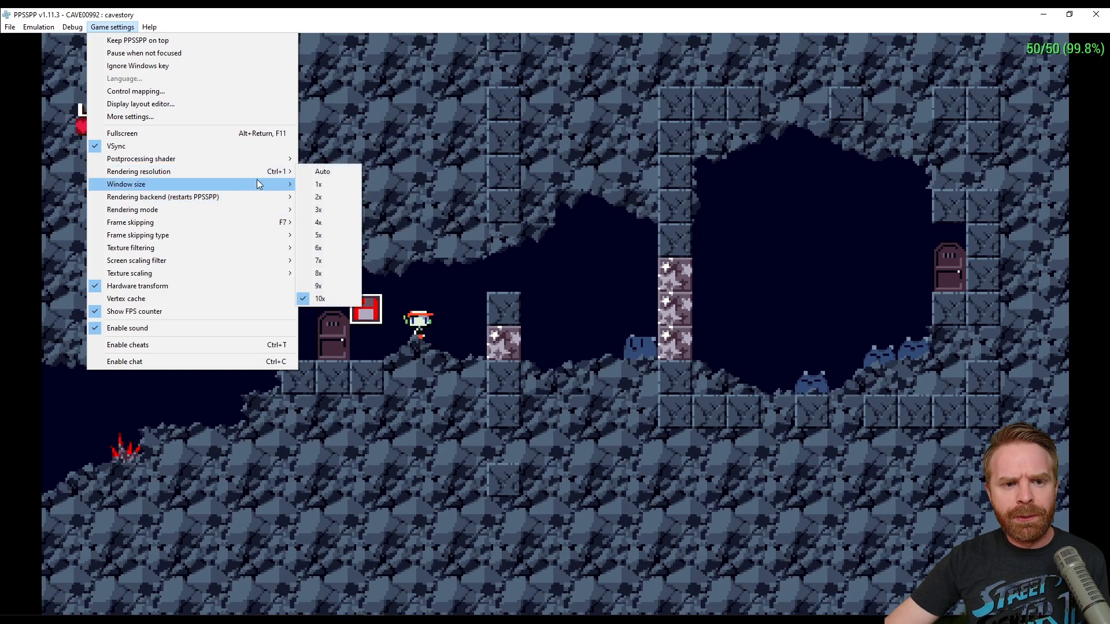
pyautogui.moveTo(138, 171)
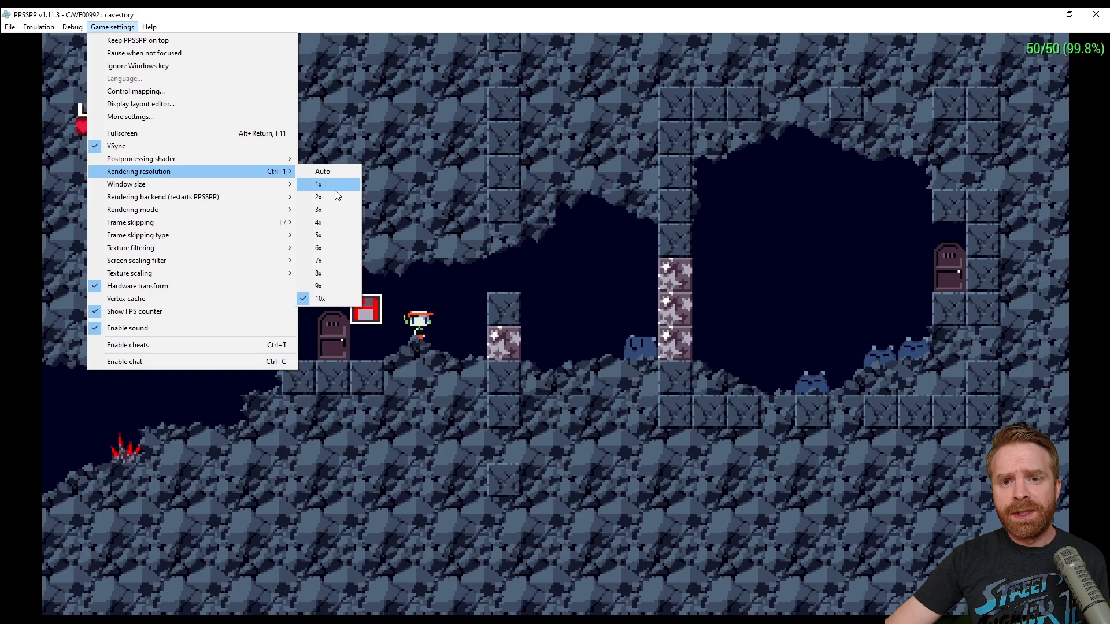
pyautogui.click(318, 184)
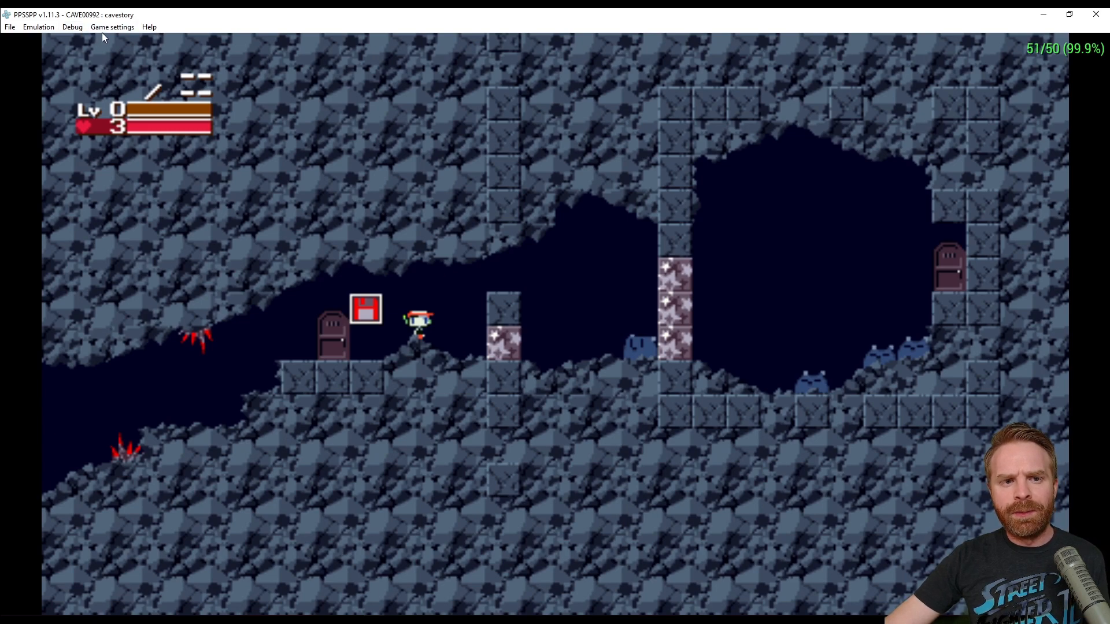
pyautogui.click(112, 27)
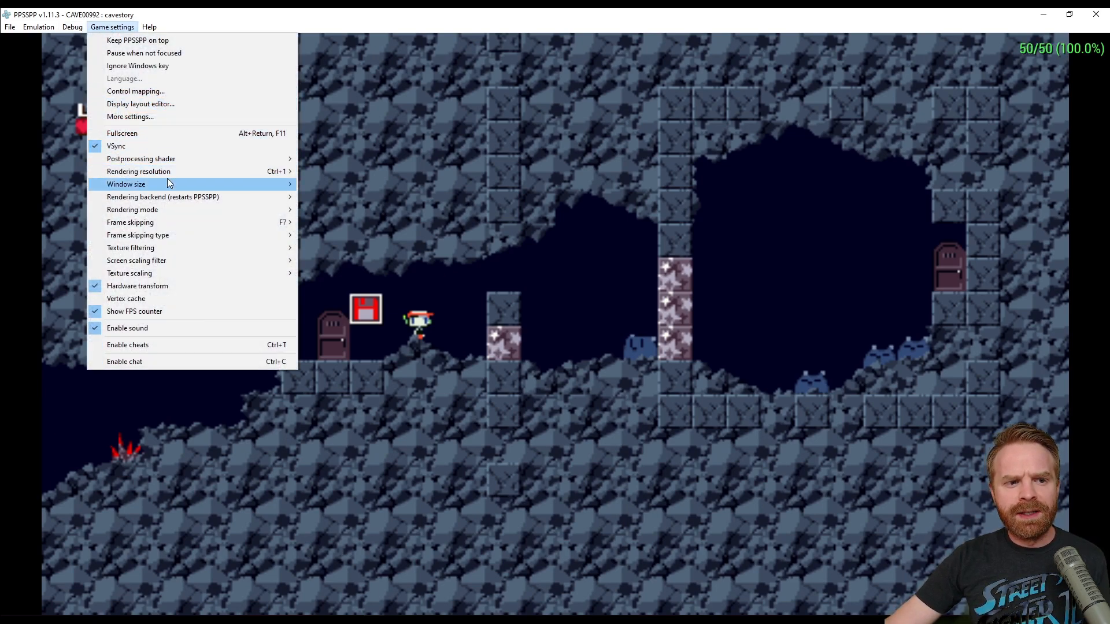
pyautogui.click(126, 184)
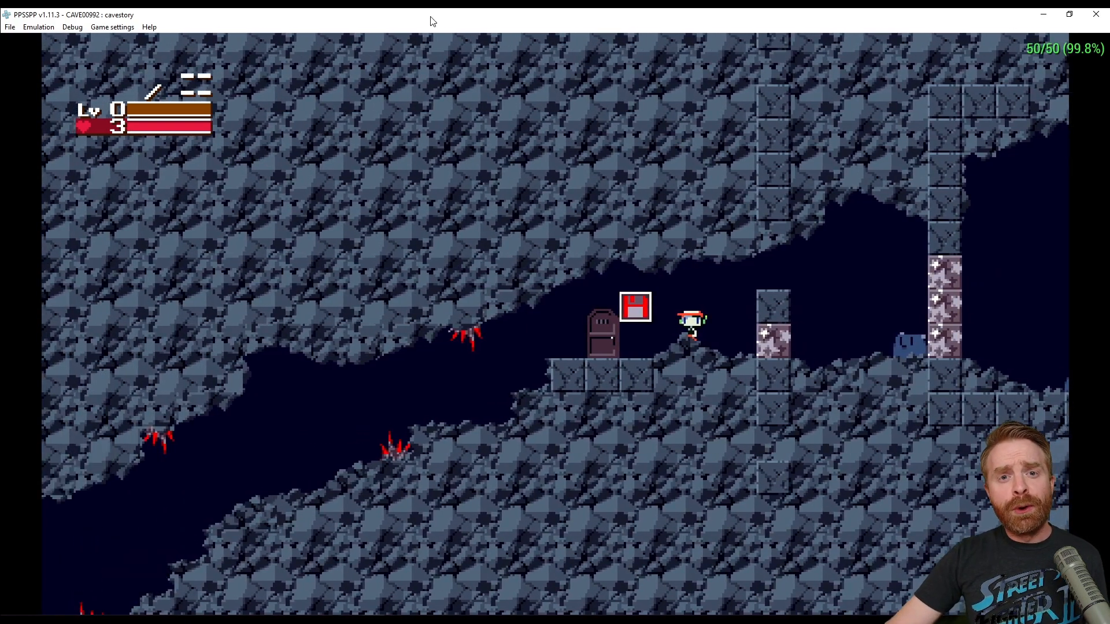
# - Apply the CRT scanlines postprocessing shader, then switch to the 5xBR-lv2 shader
pyautogui.click(112, 28)
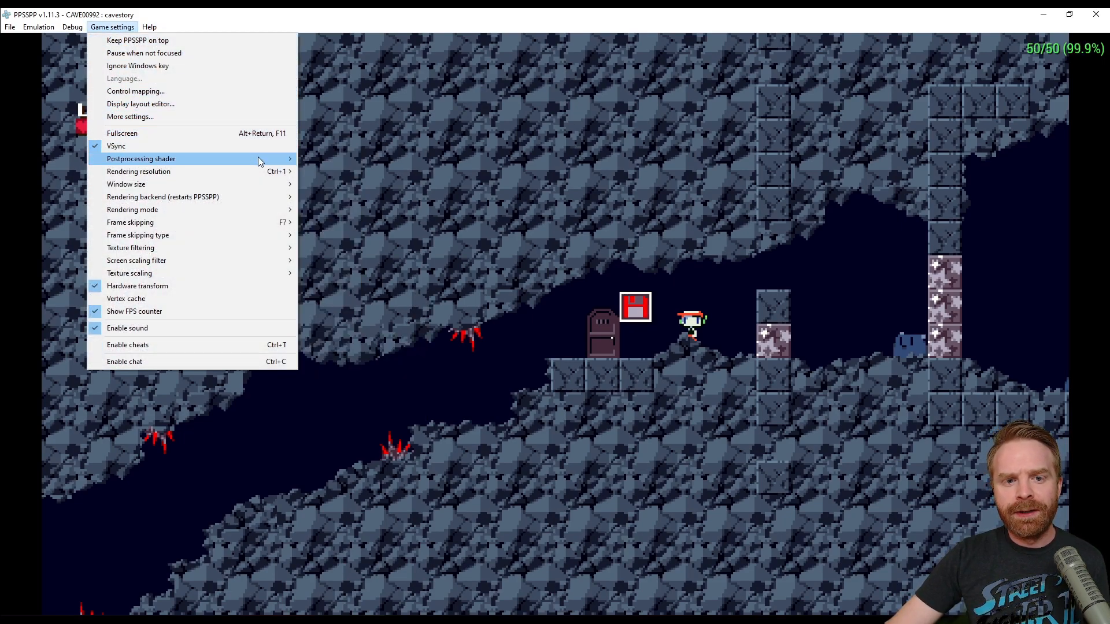
pyautogui.click(141, 158)
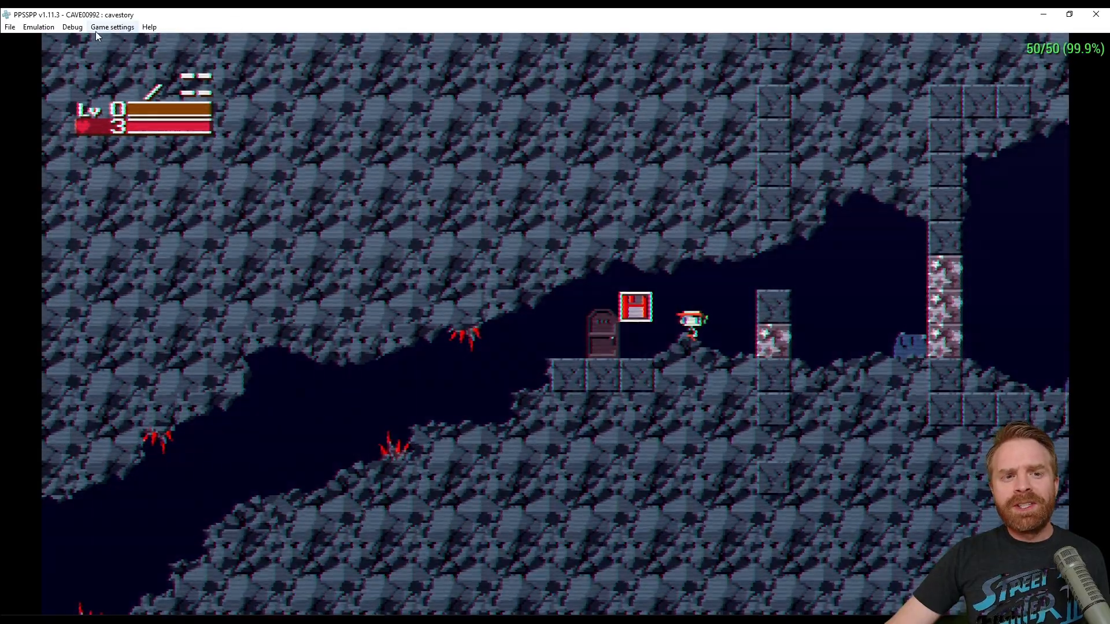
pyautogui.click(111, 27)
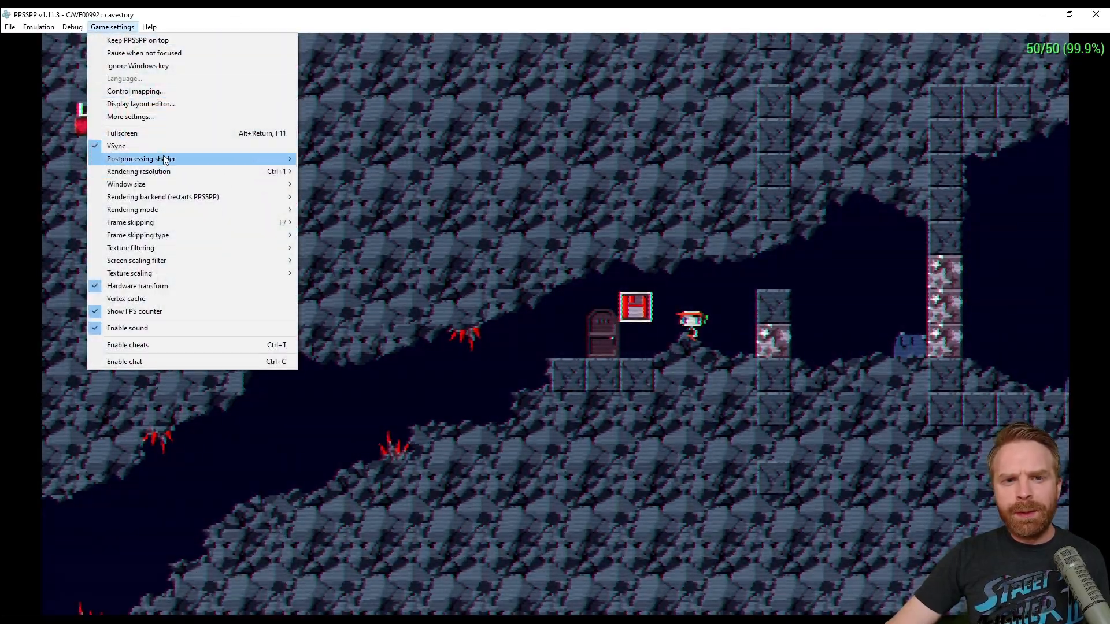
pyautogui.click(141, 157)
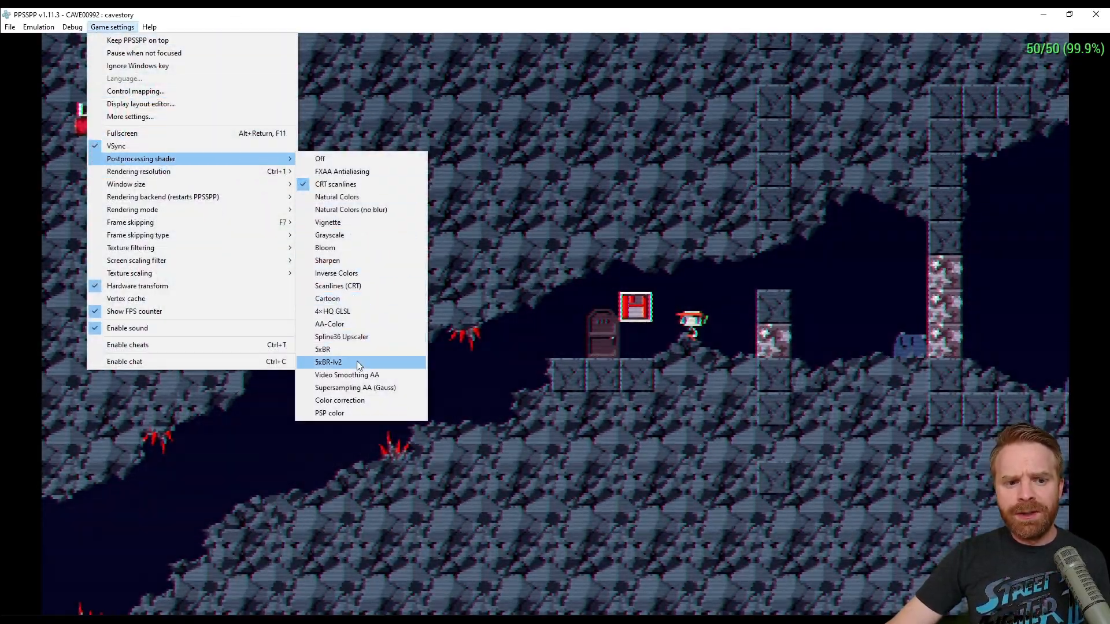
pyautogui.click(328, 362)
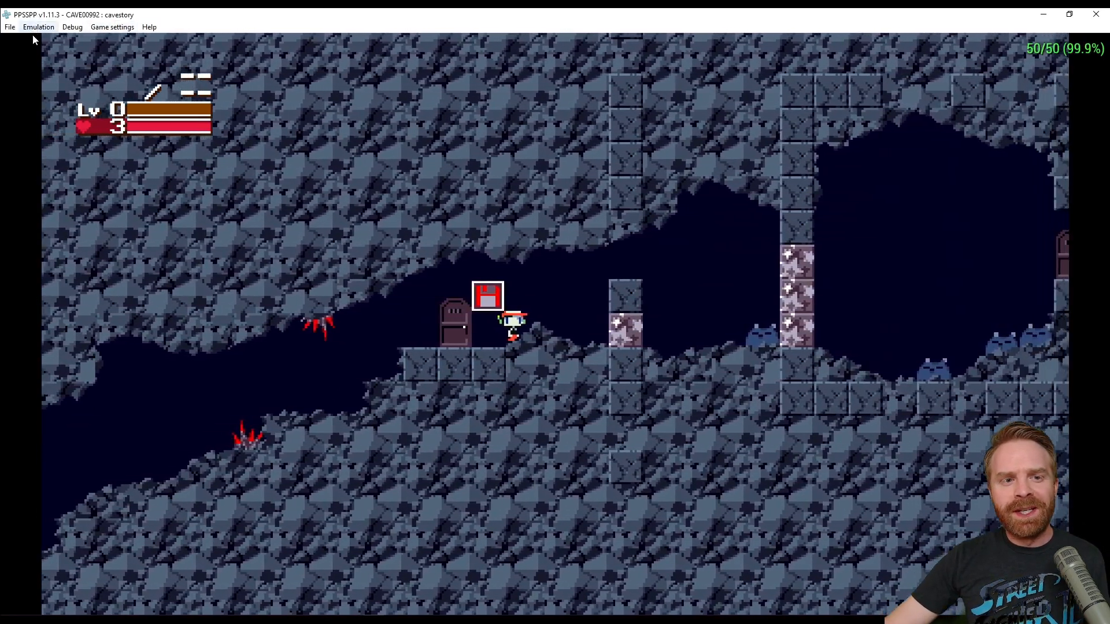
# - Stop Cave Story and launch Need for Speed Underground Rivals from the C:/ PSP Roms folder
pyautogui.click(38, 27)
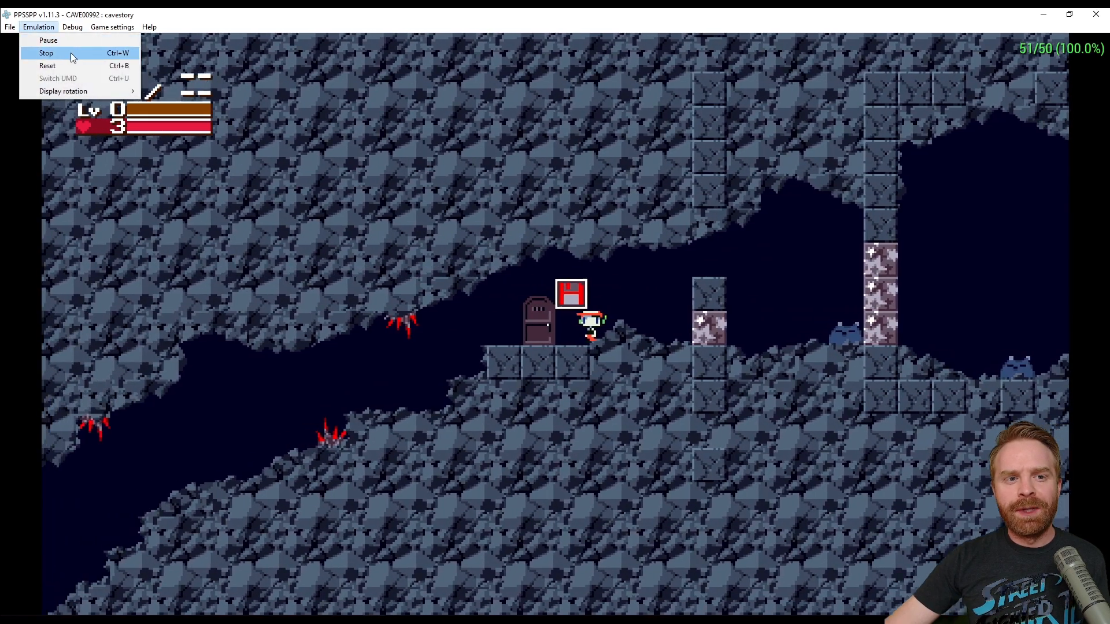
pyautogui.click(46, 52)
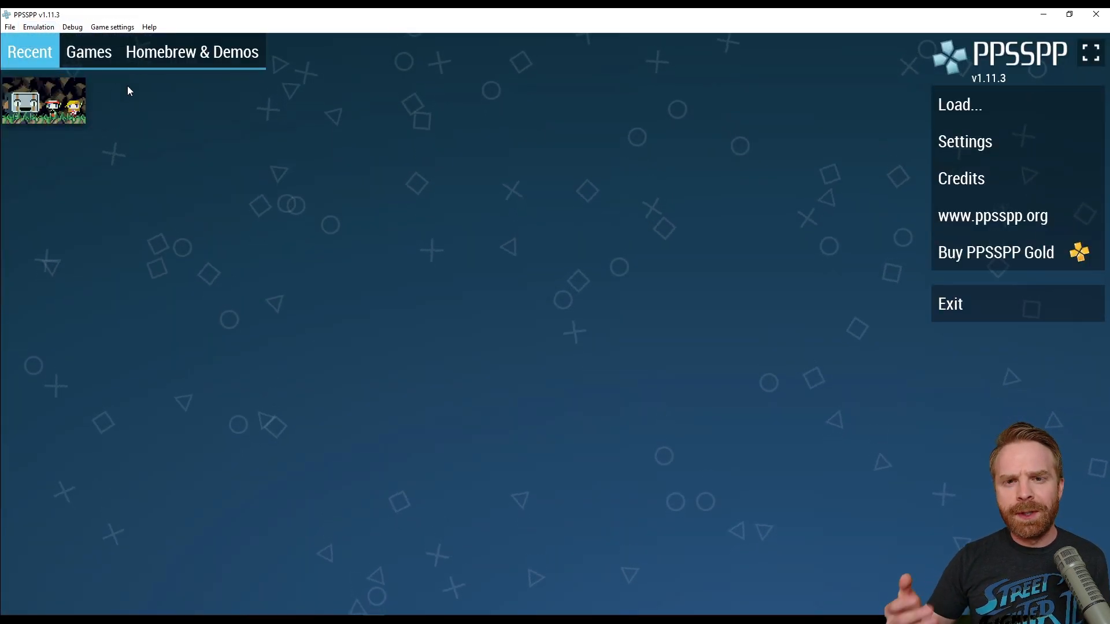
pyautogui.click(89, 51)
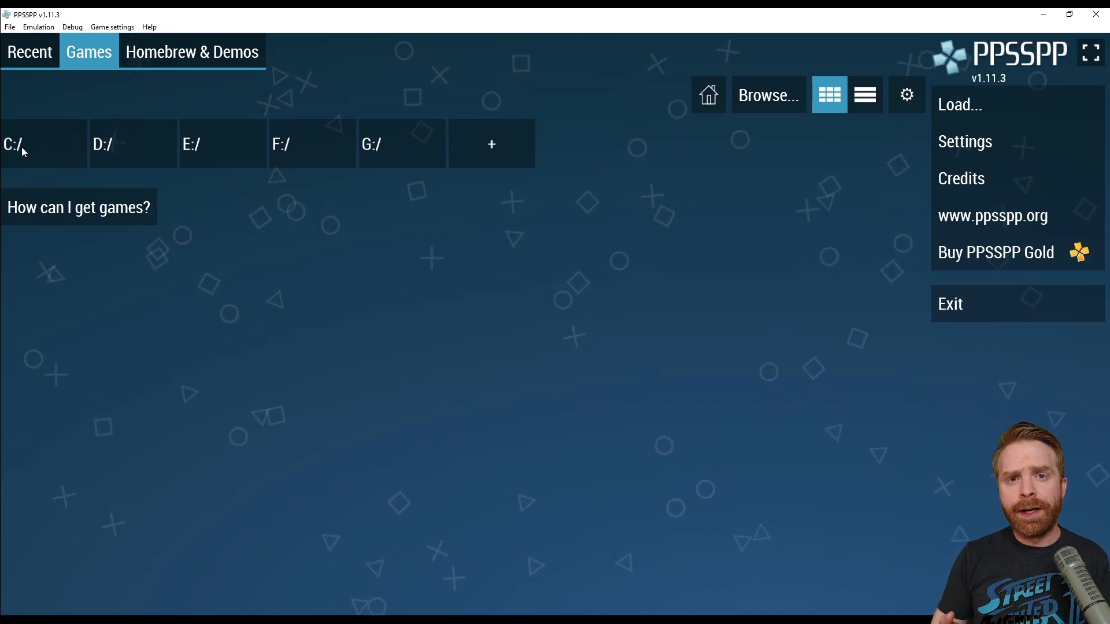
pyautogui.click(22, 144)
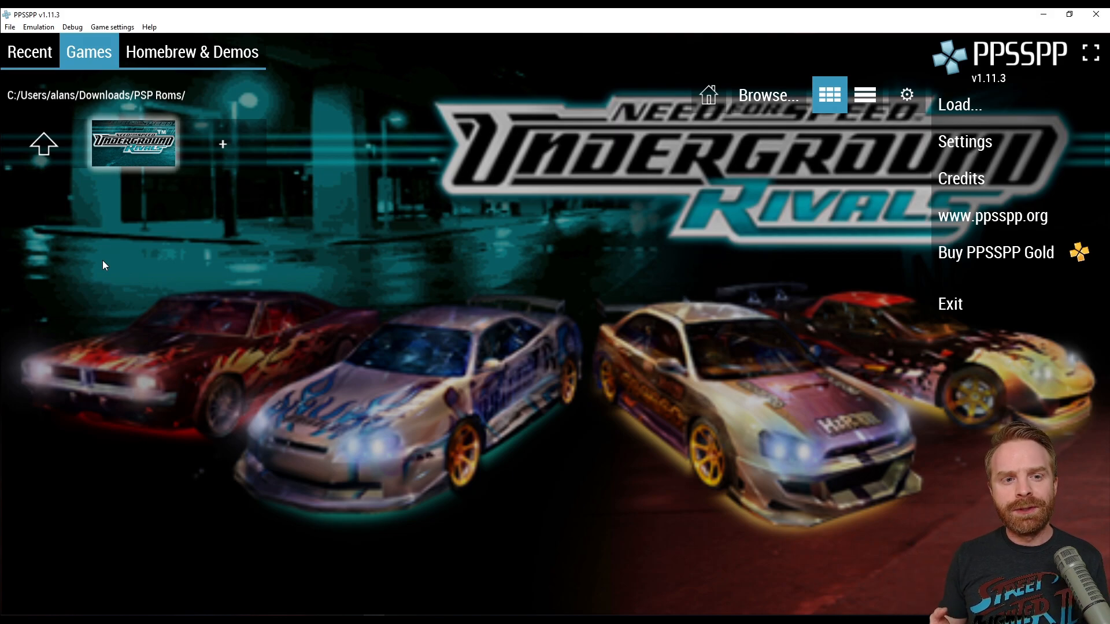
pyautogui.doubleClick(133, 144)
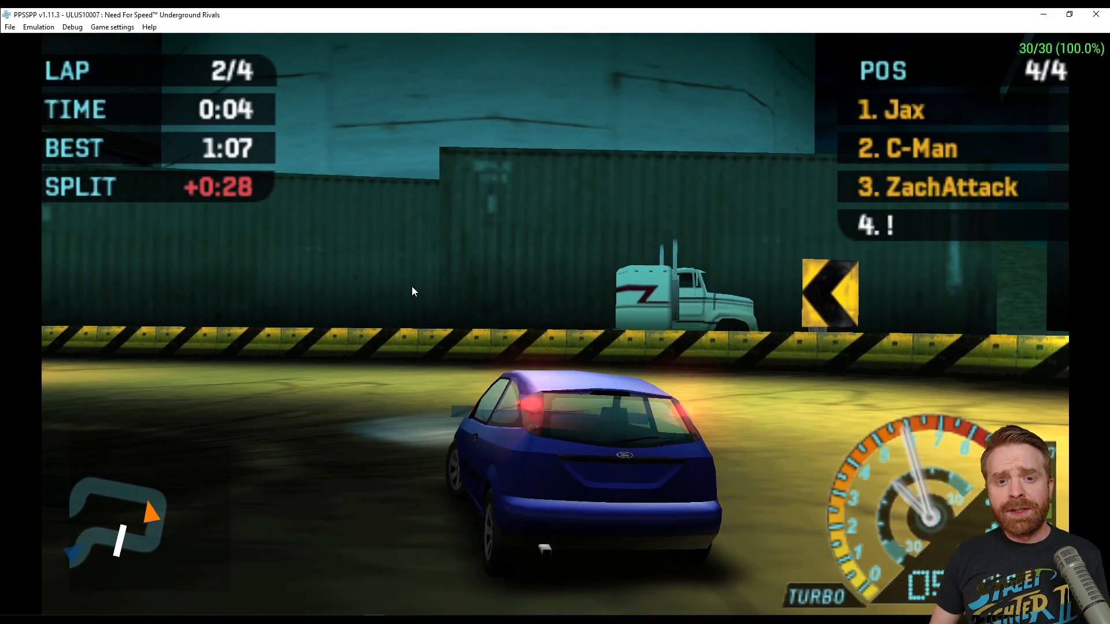